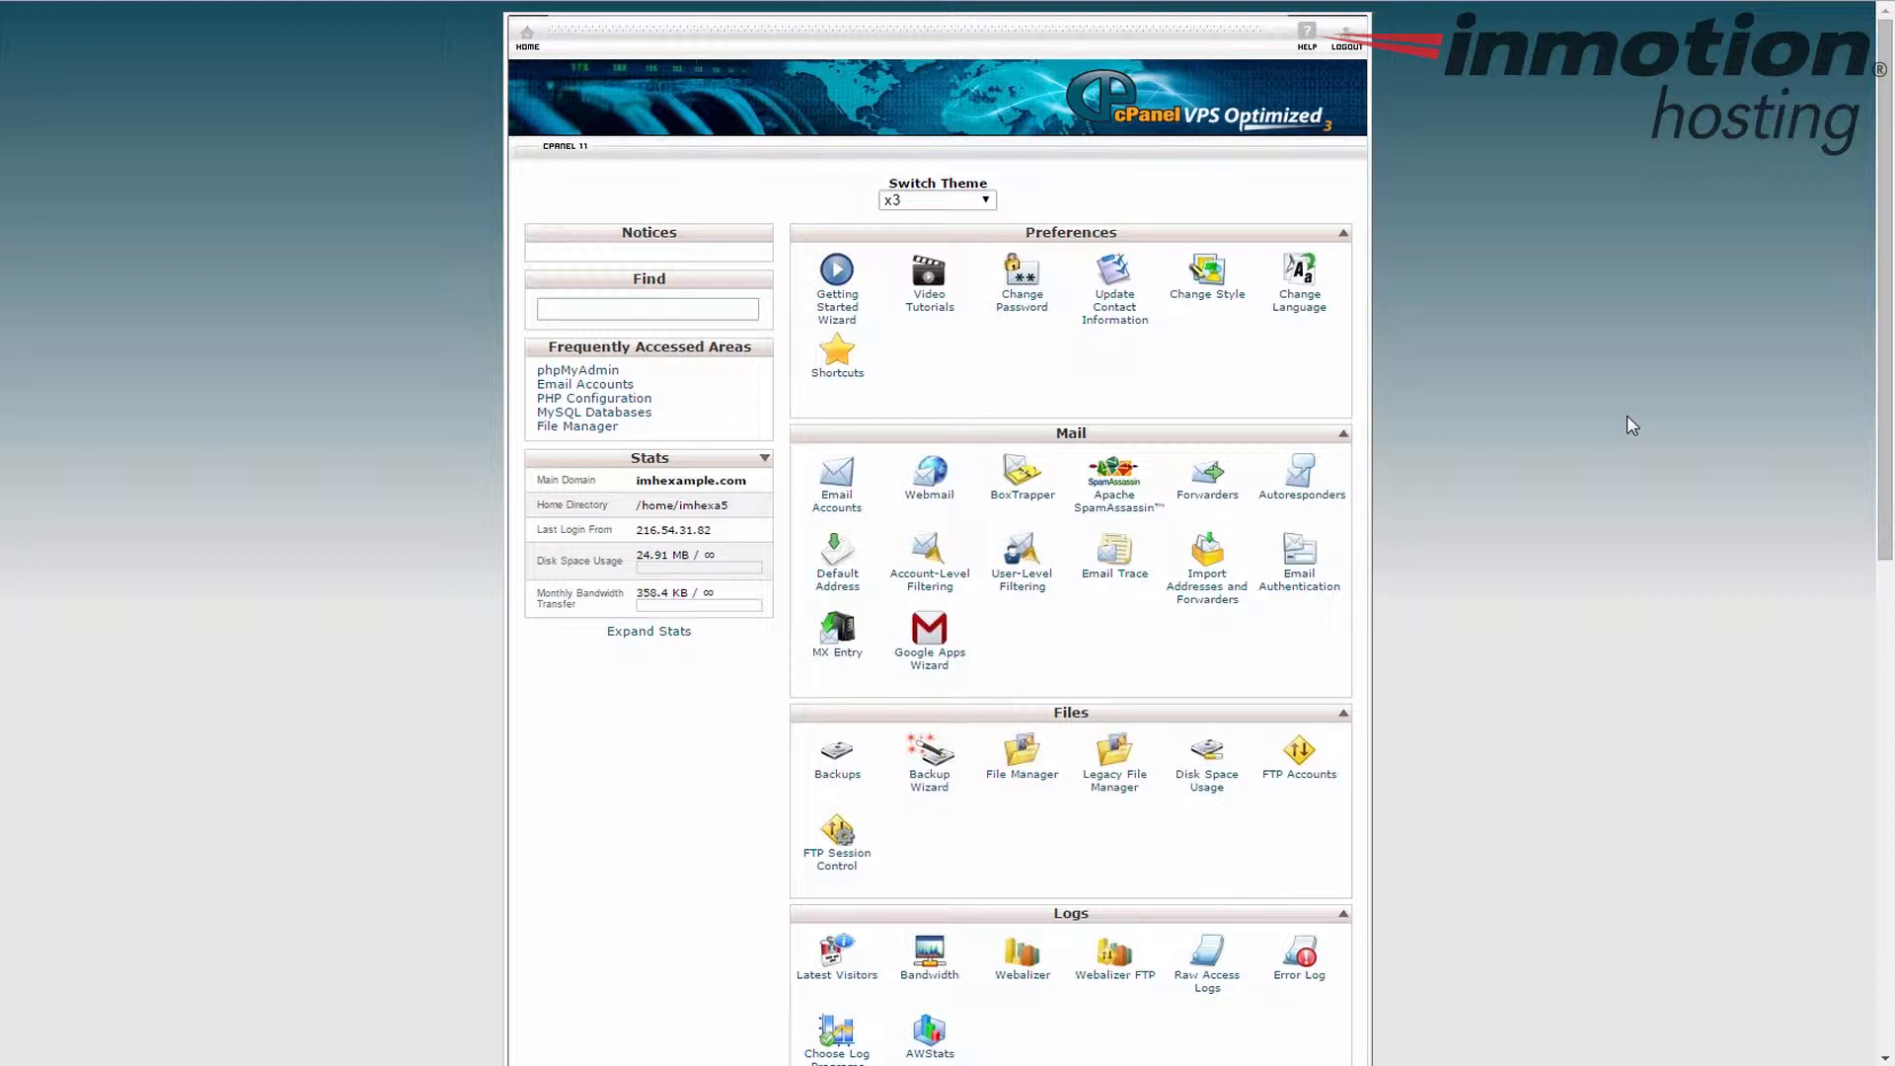
pyautogui.moveTo(1560, 360)
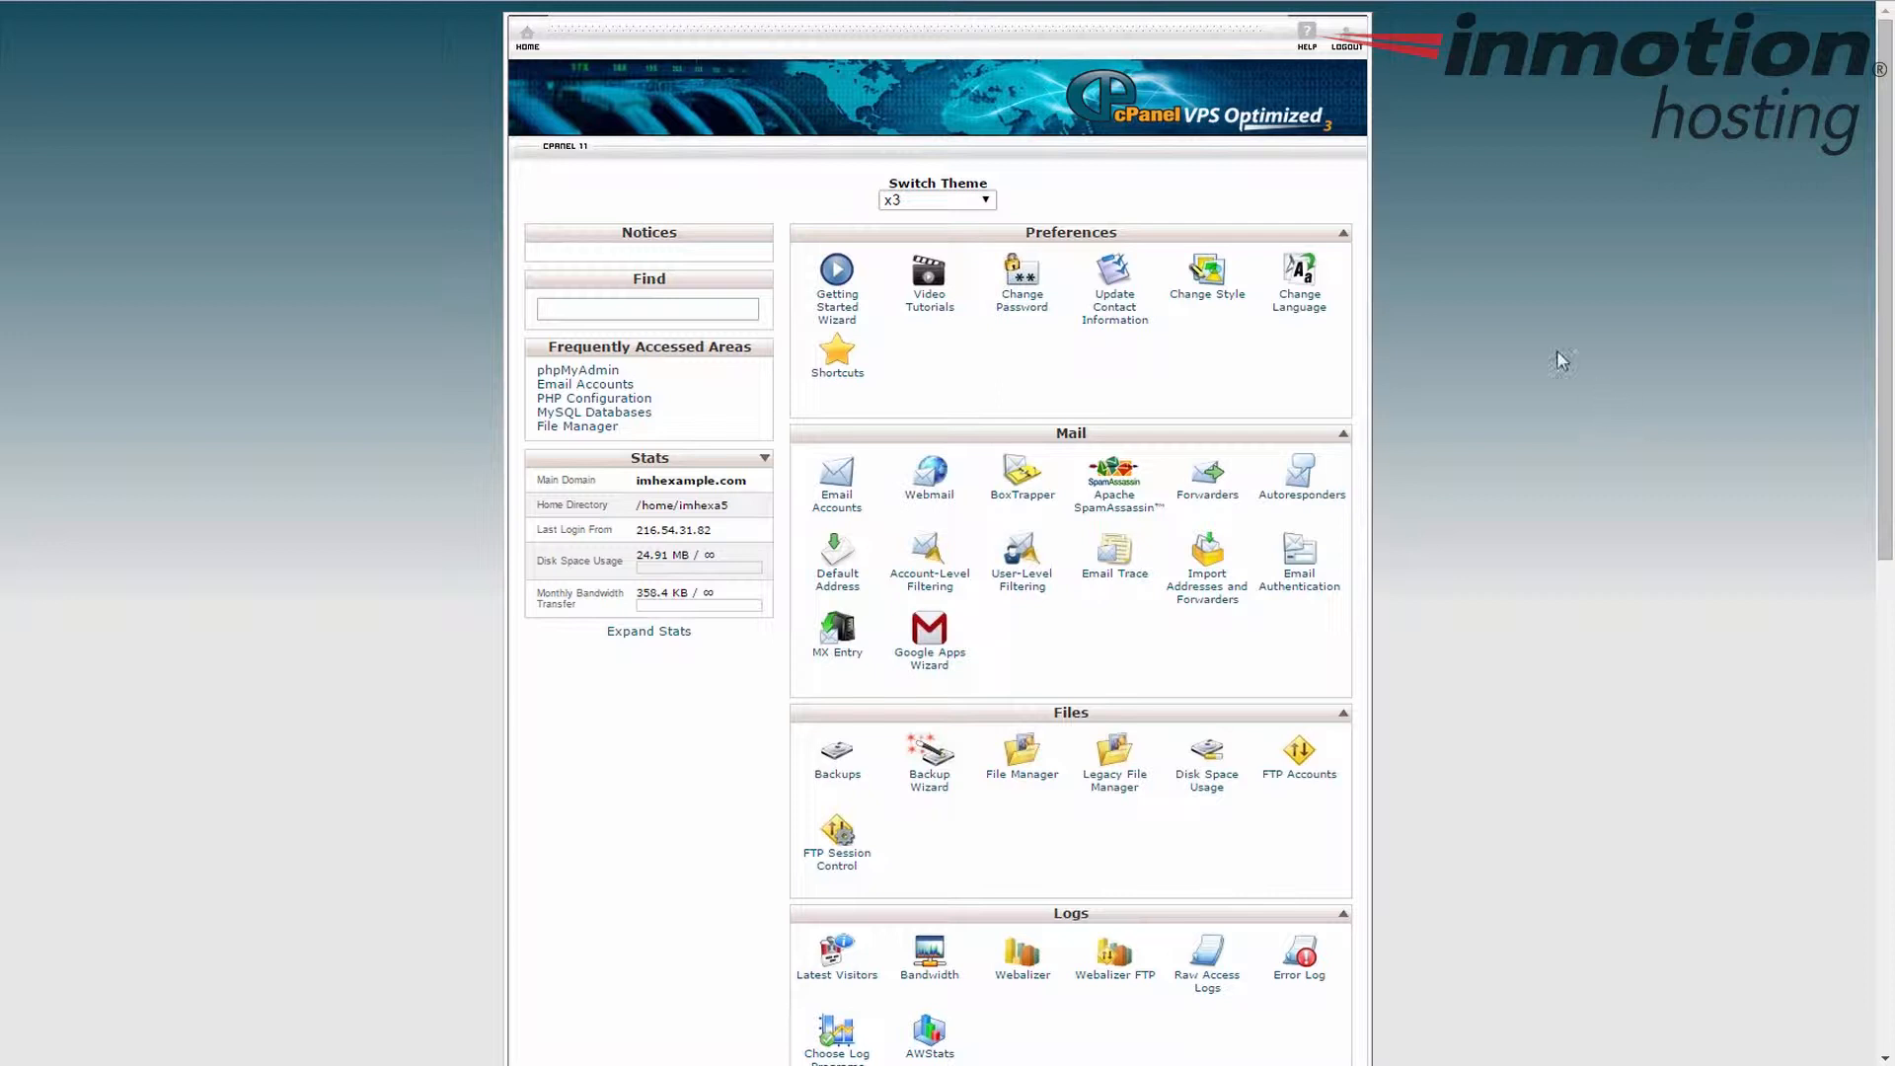
pyautogui.moveTo(658, 367)
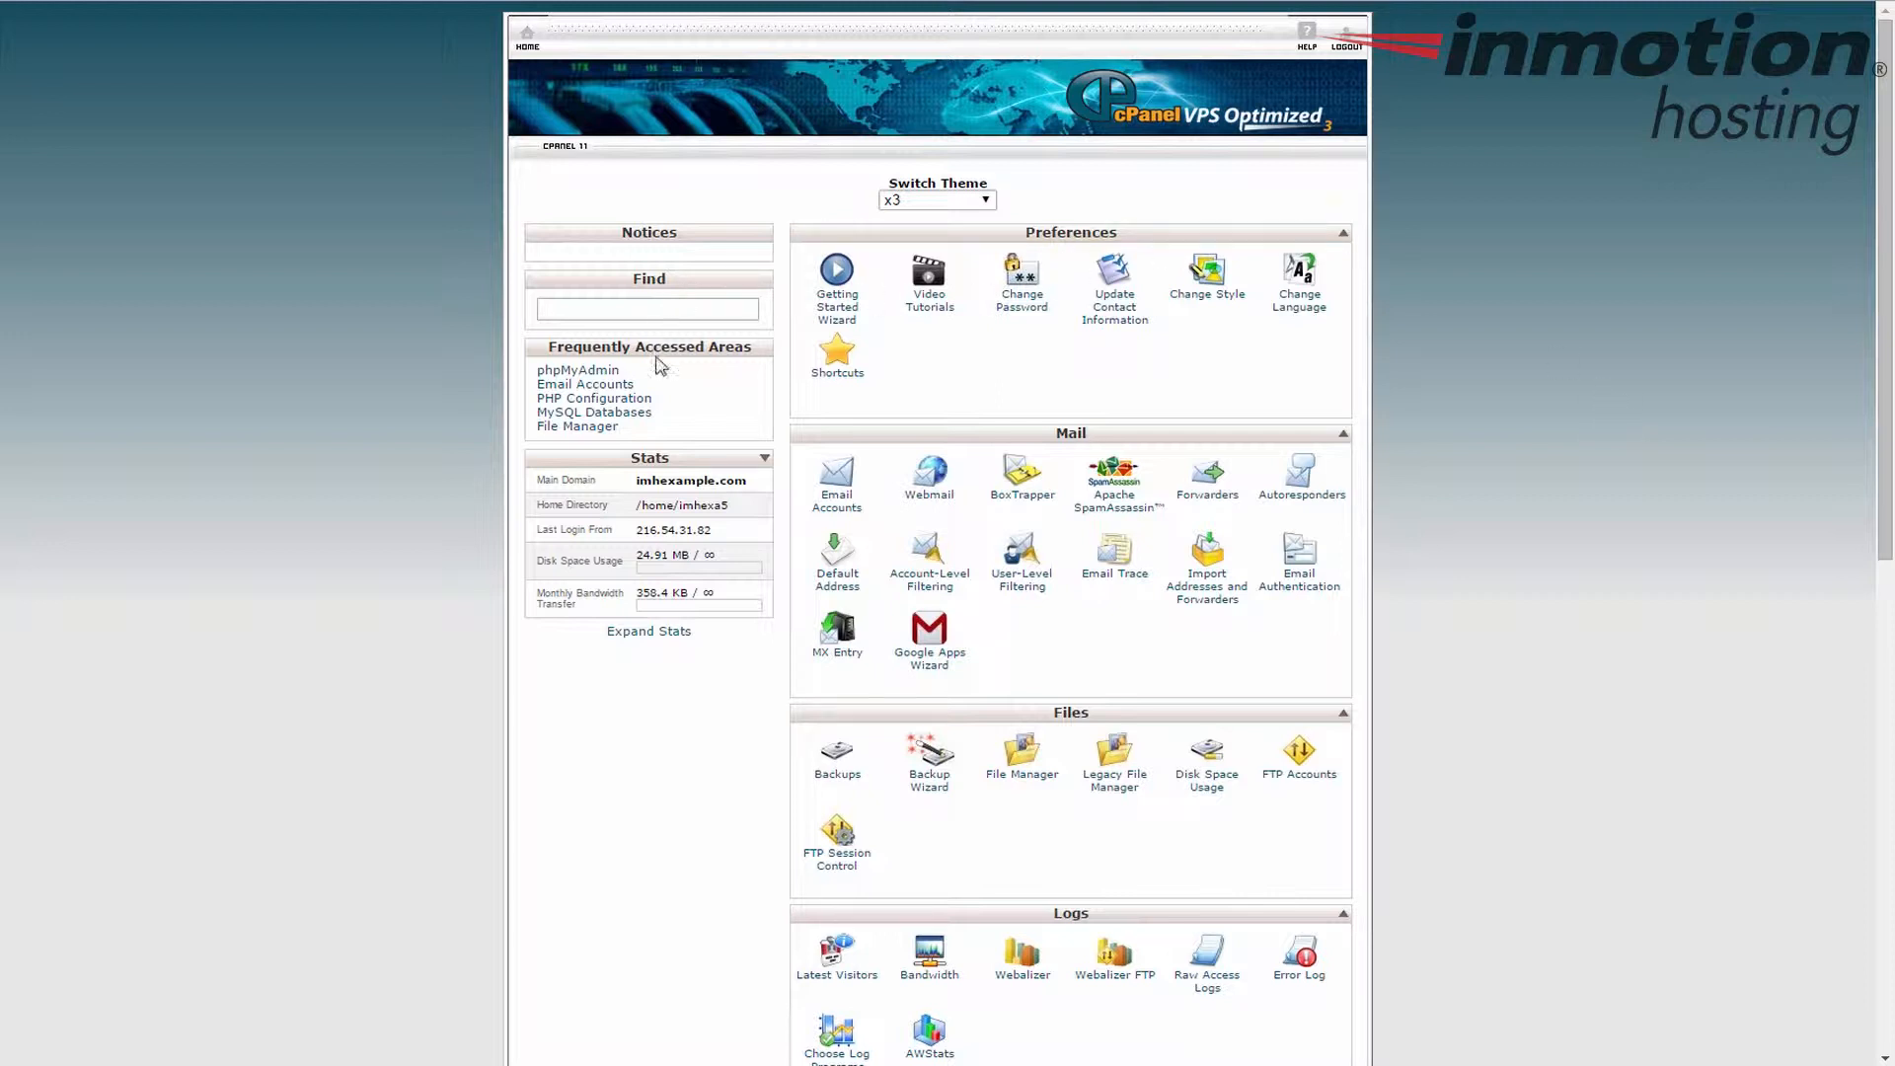
pyautogui.moveTo(647, 630)
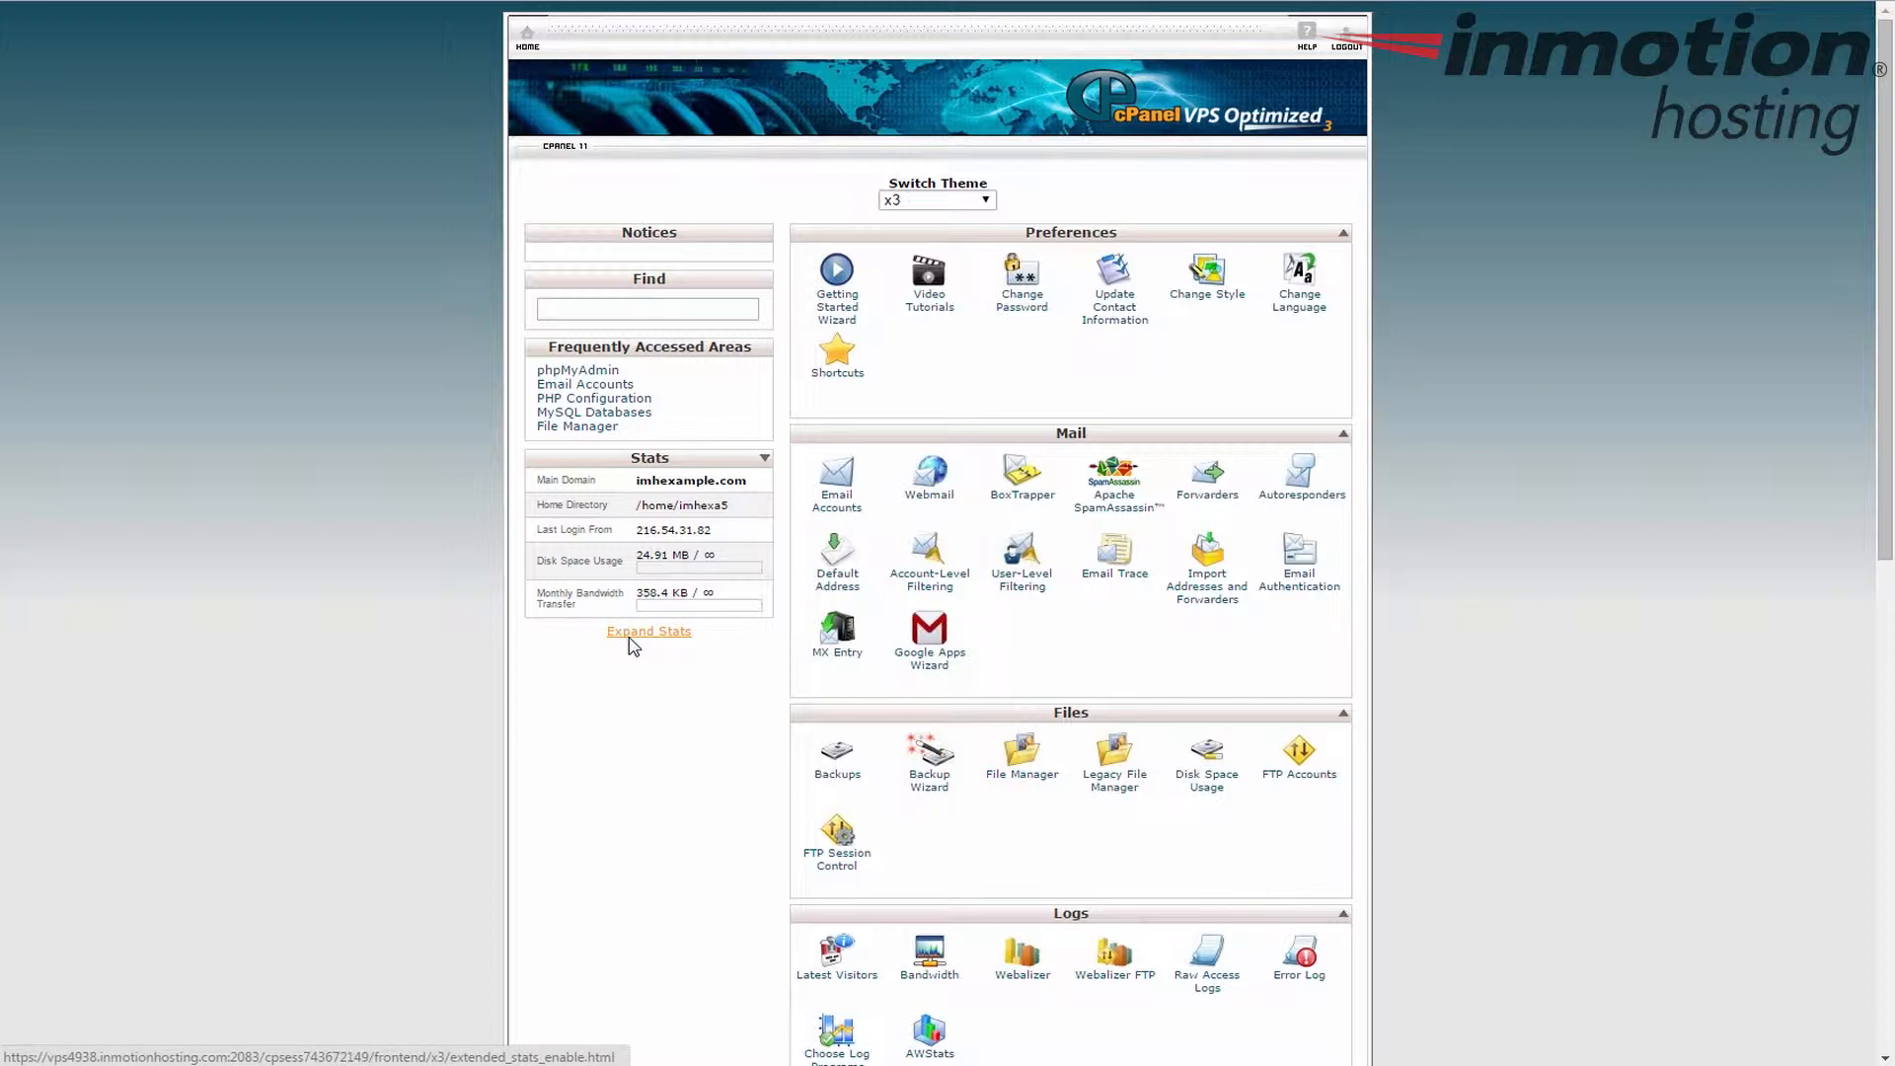
# Expand the x3 account stats, highlight PHP version 5.6.11, then collapse the list
pyautogui.click(648, 630)
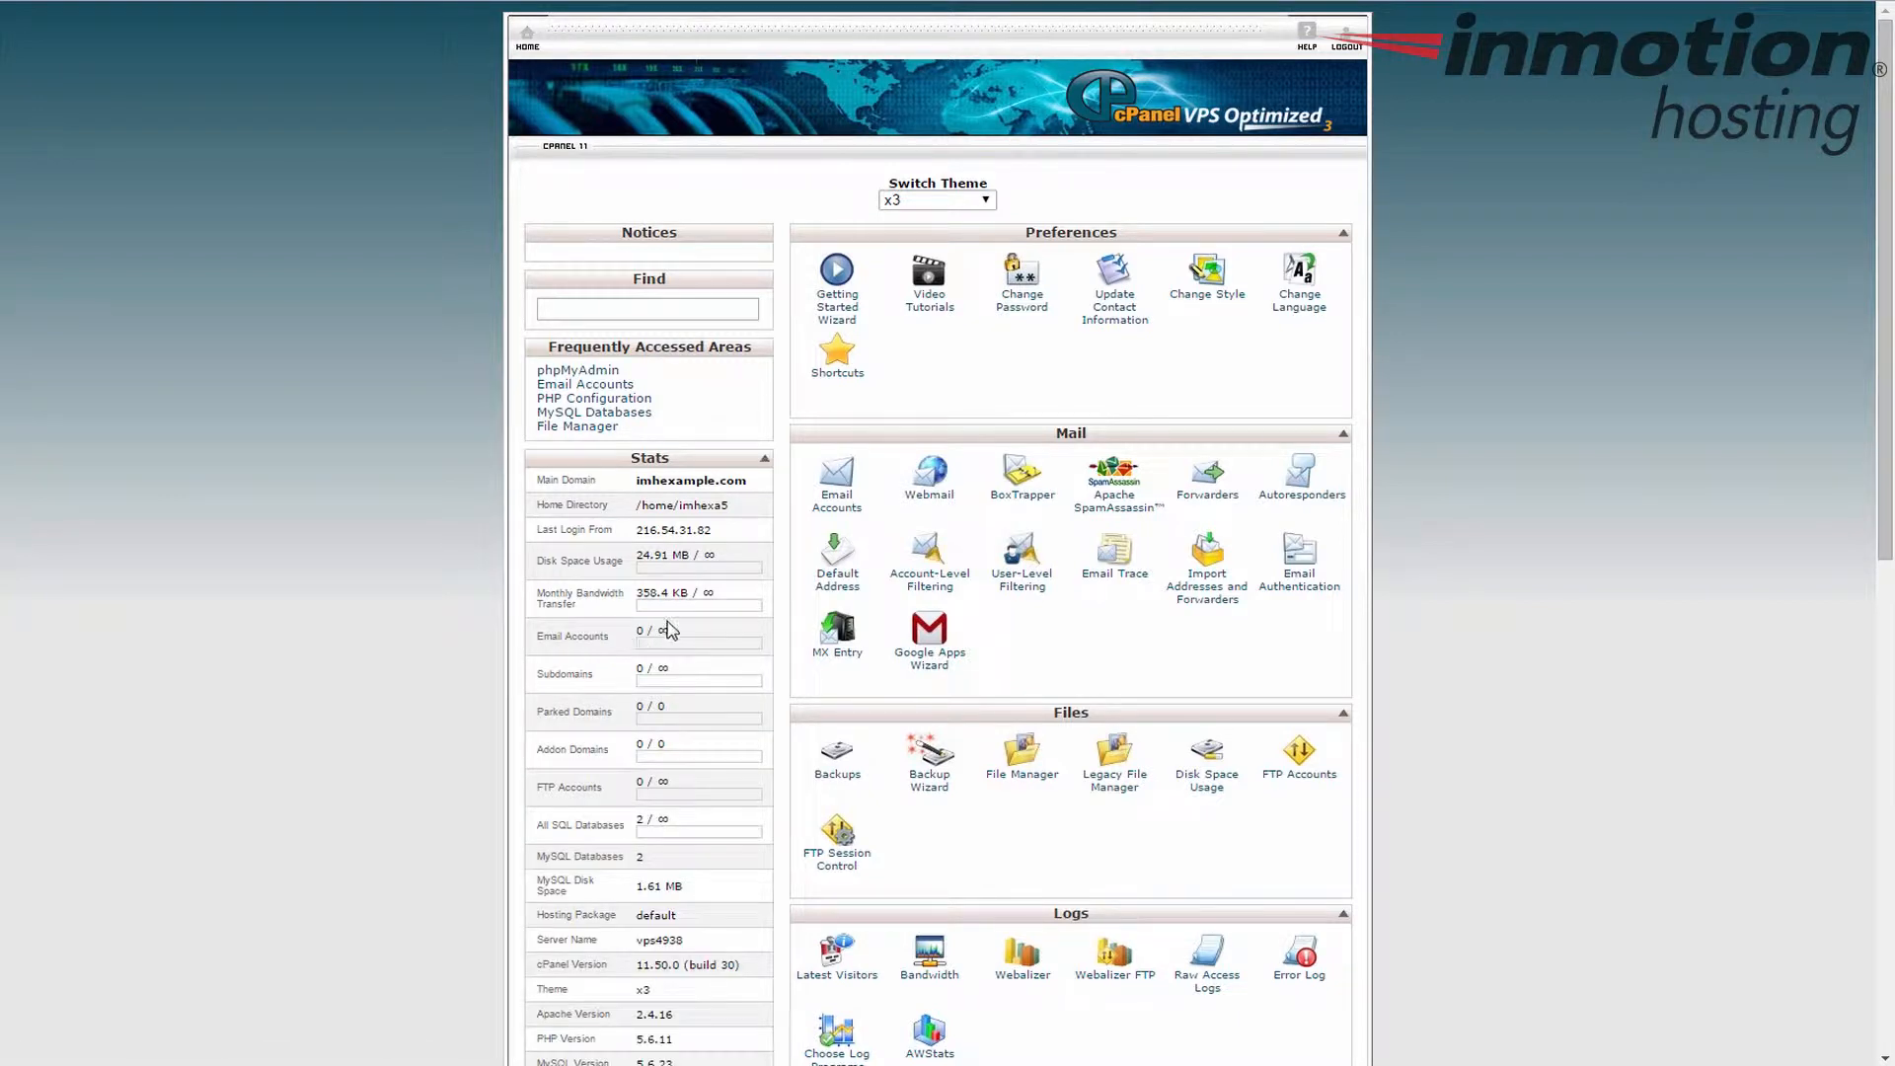
pyautogui.scroll(-3)
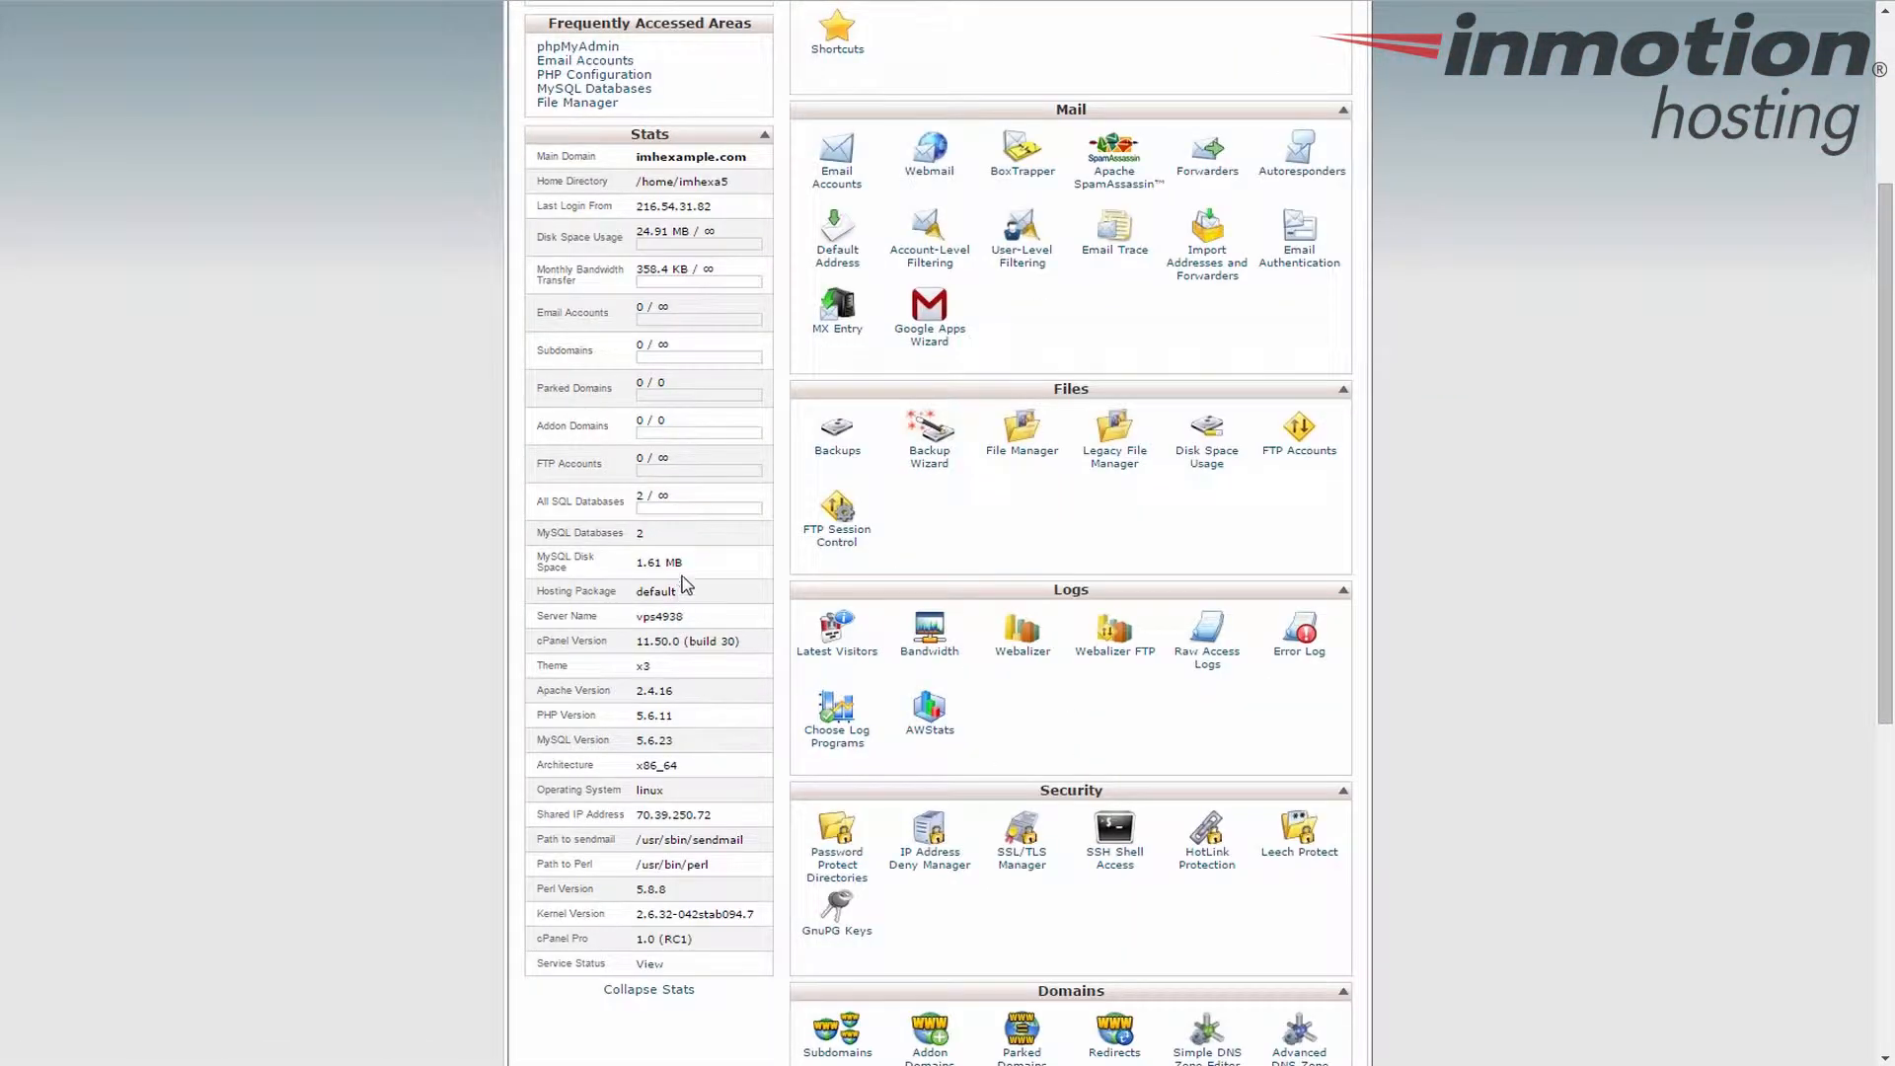
pyautogui.scroll(-3)
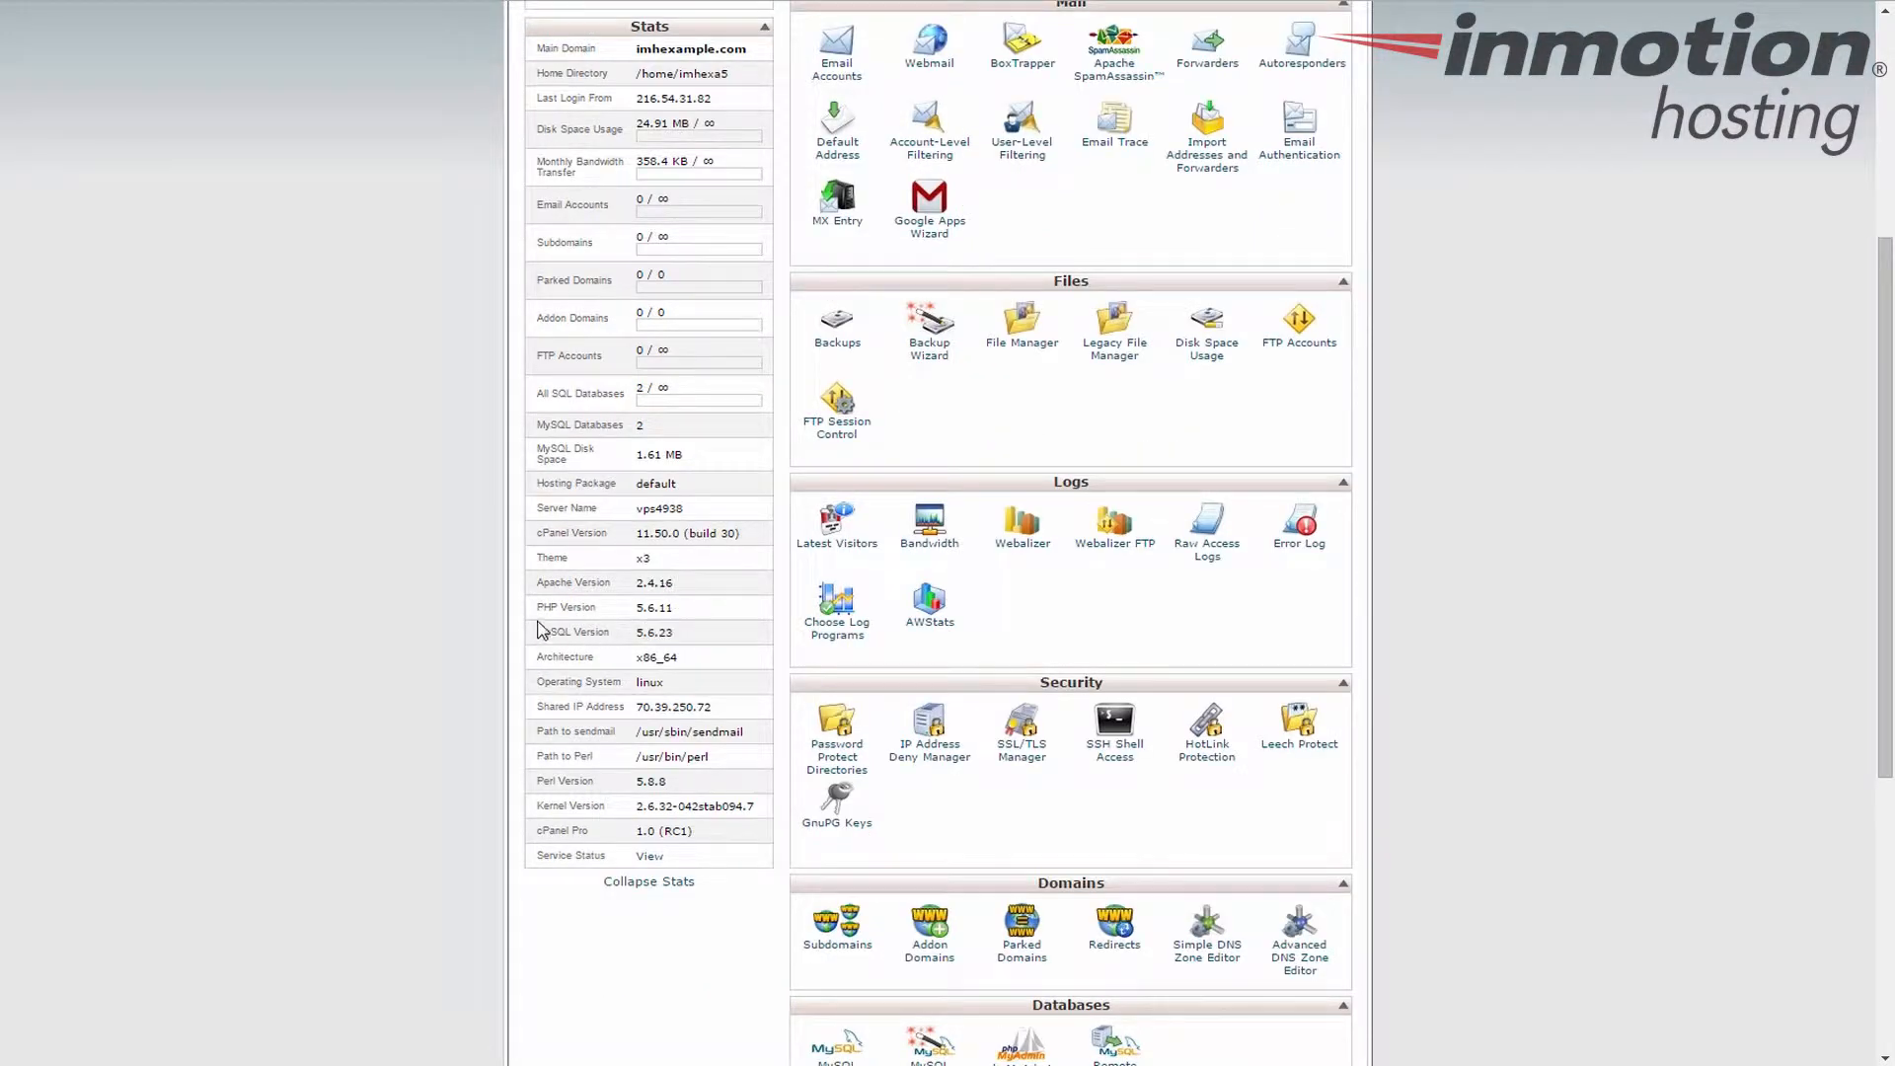
pyautogui.doubleClick(566, 607)
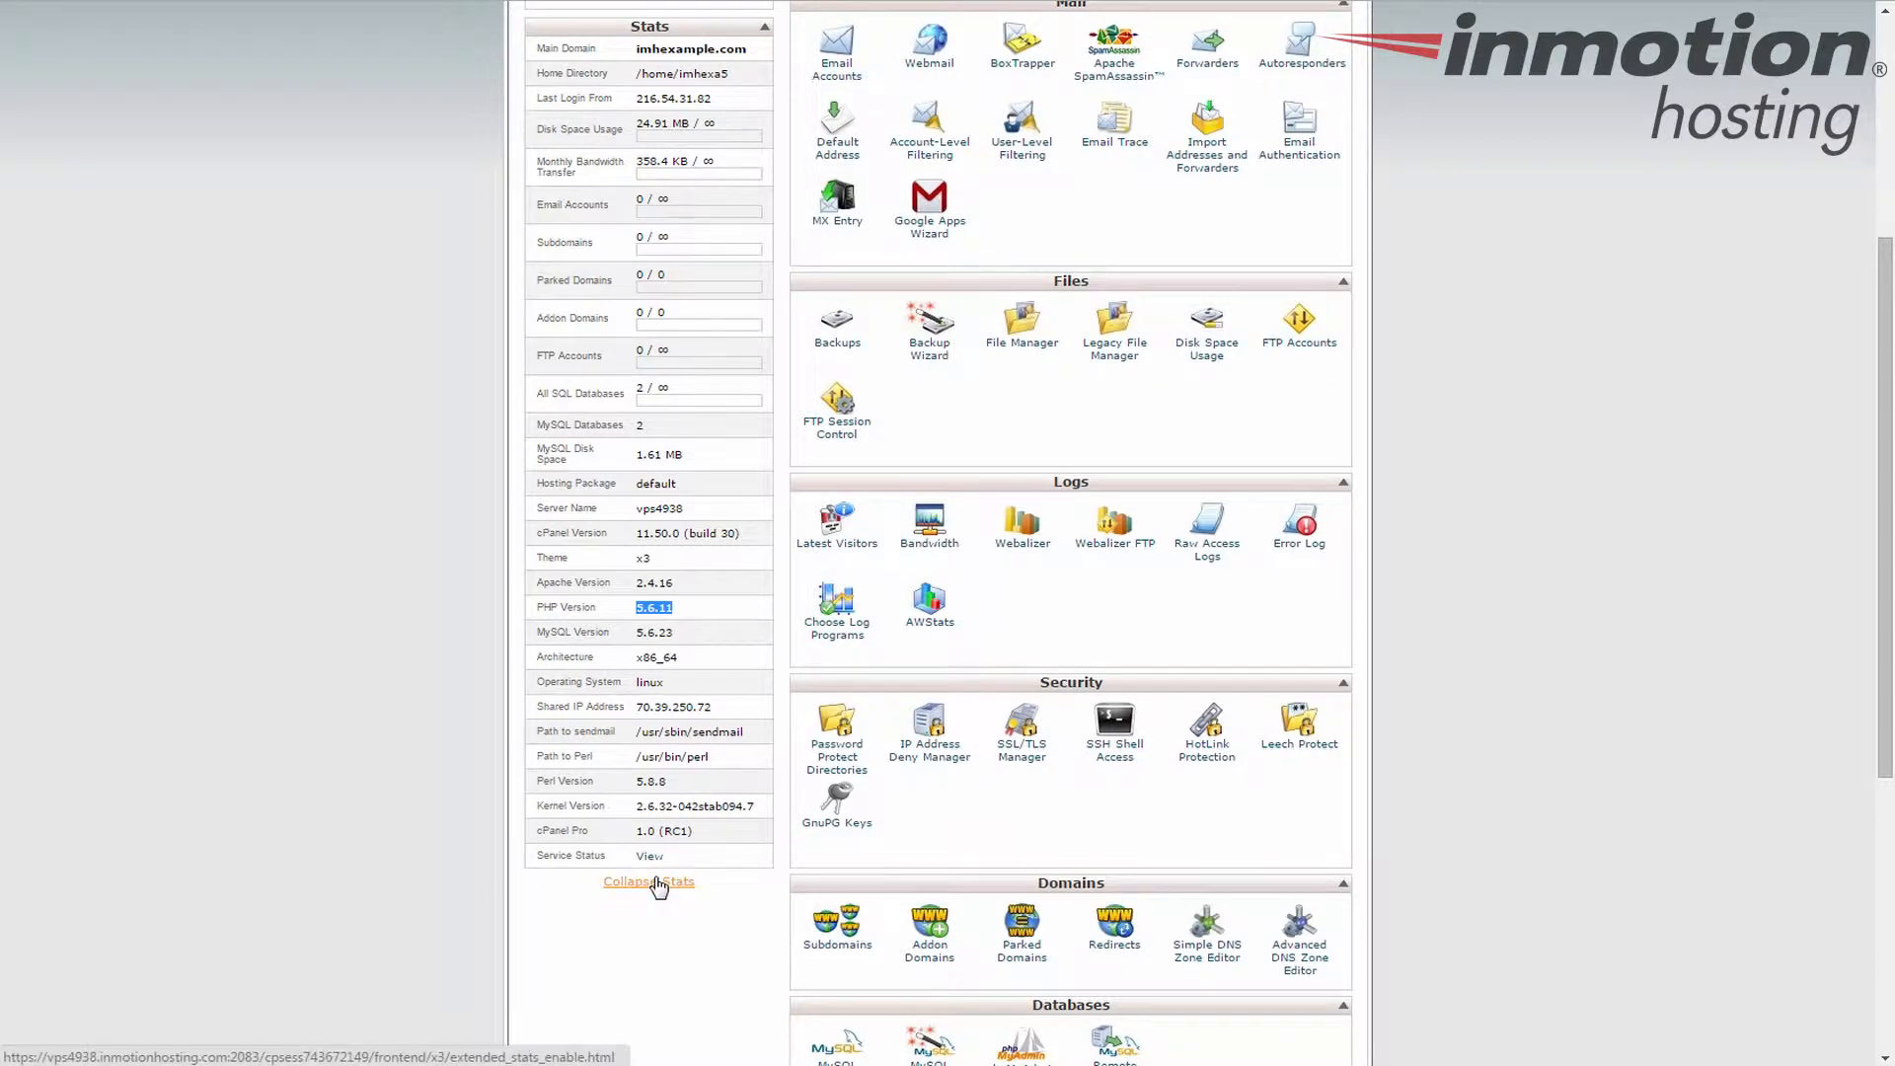
pyautogui.click(648, 882)
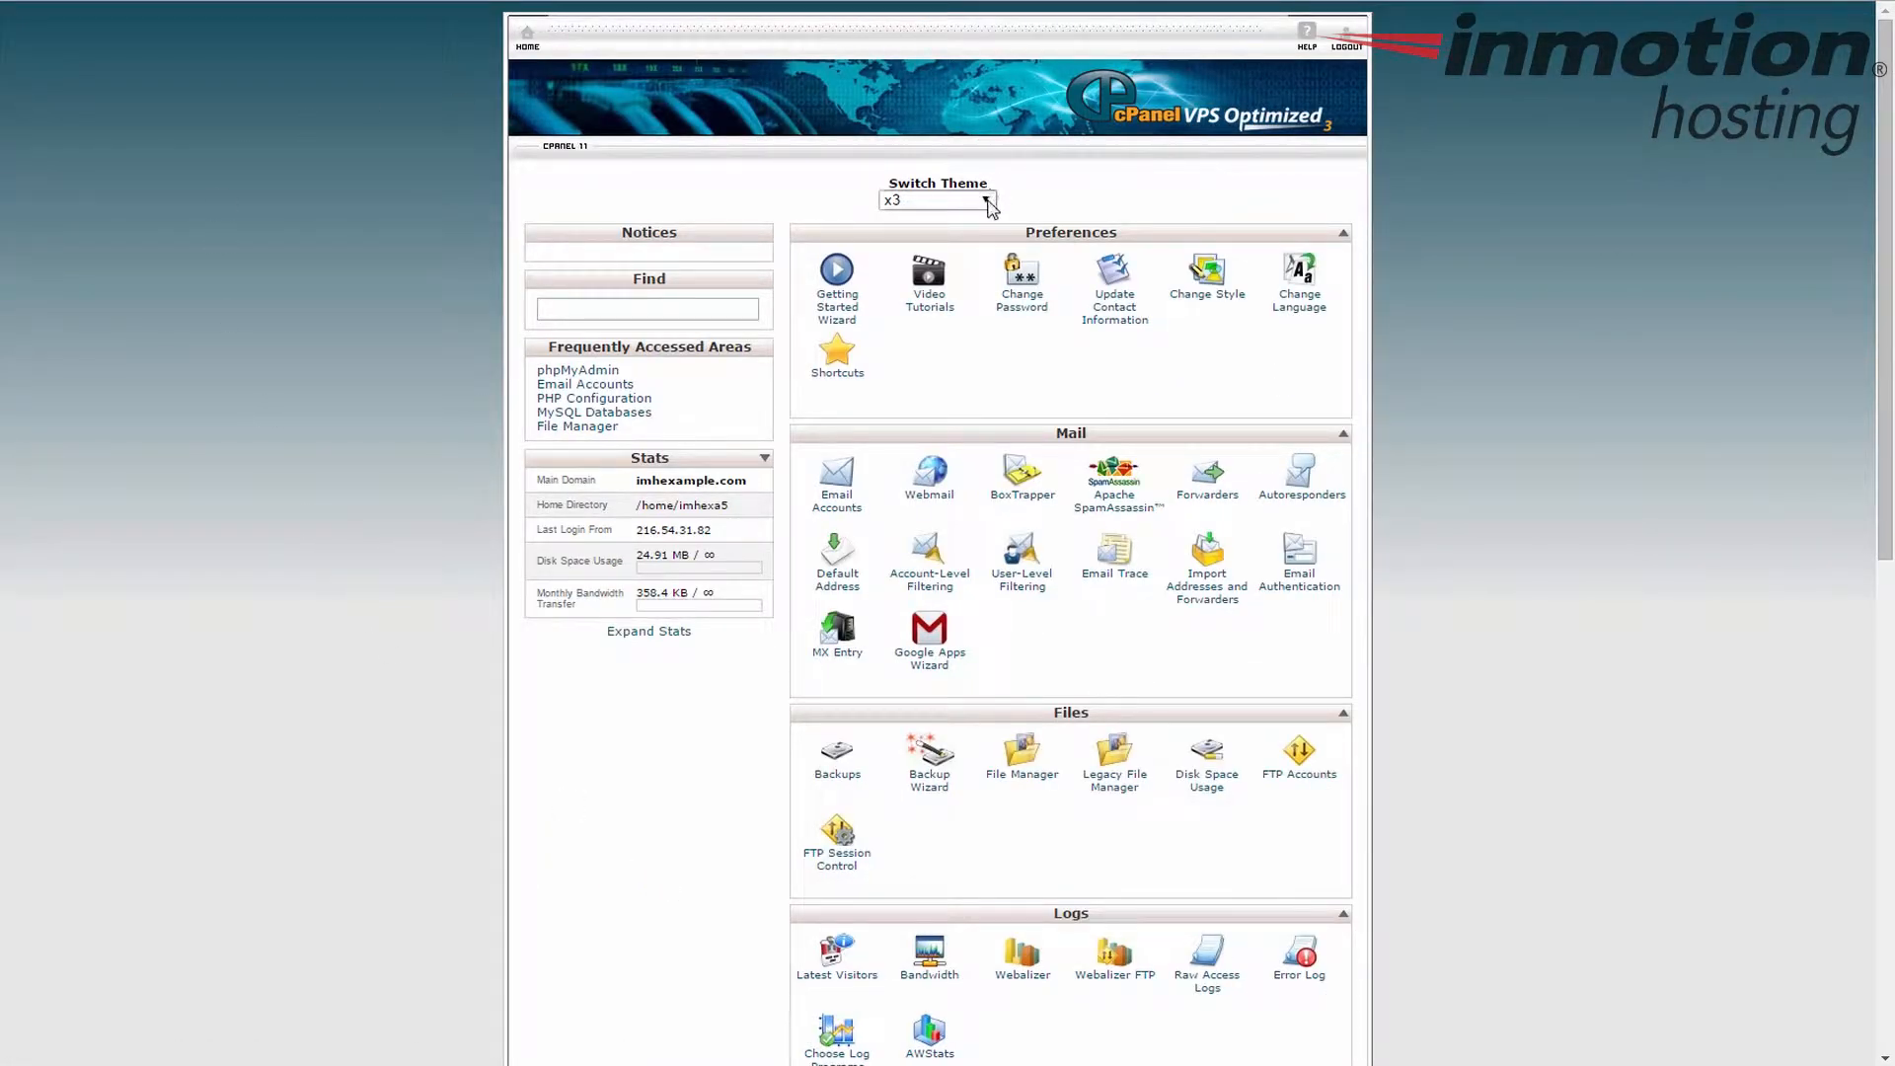
# Switch the theme to paper_lantern and expand its account stats
pyautogui.click(986, 200)
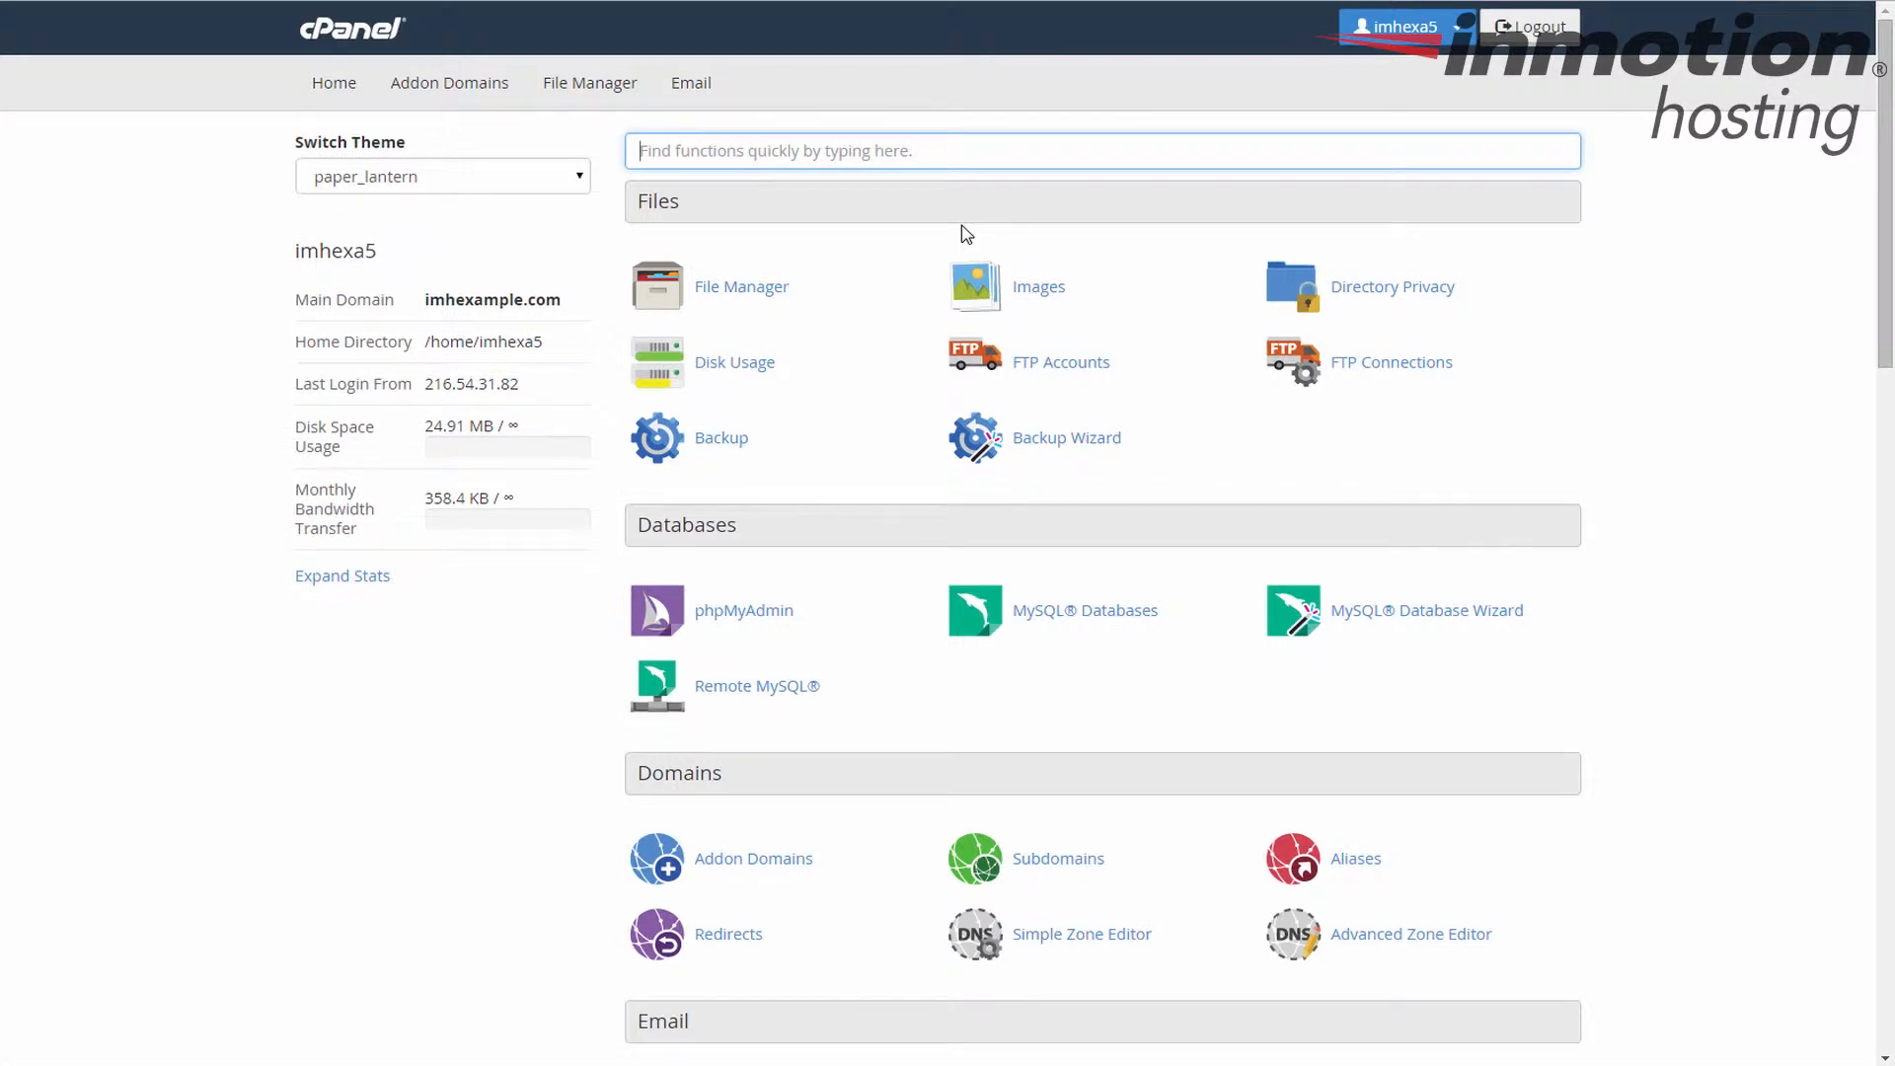
pyautogui.moveTo(423, 359)
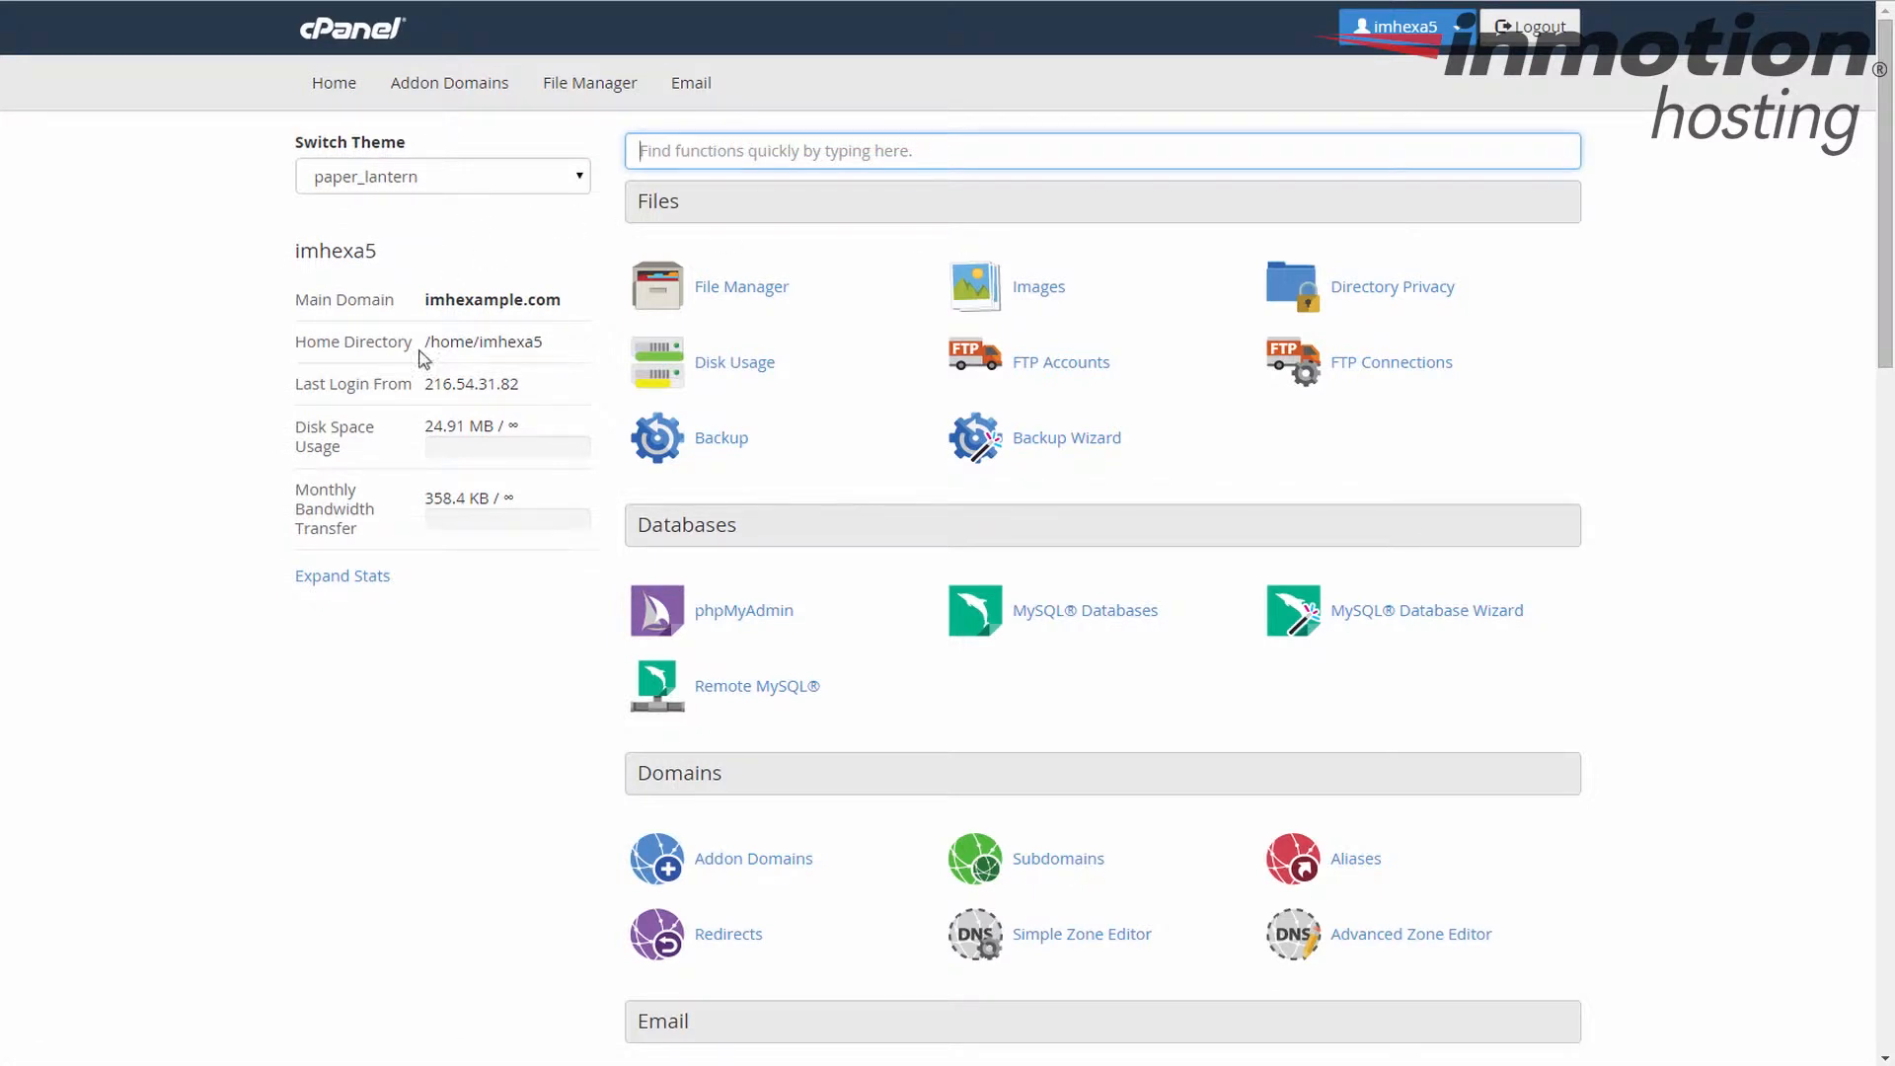
pyautogui.click(343, 576)
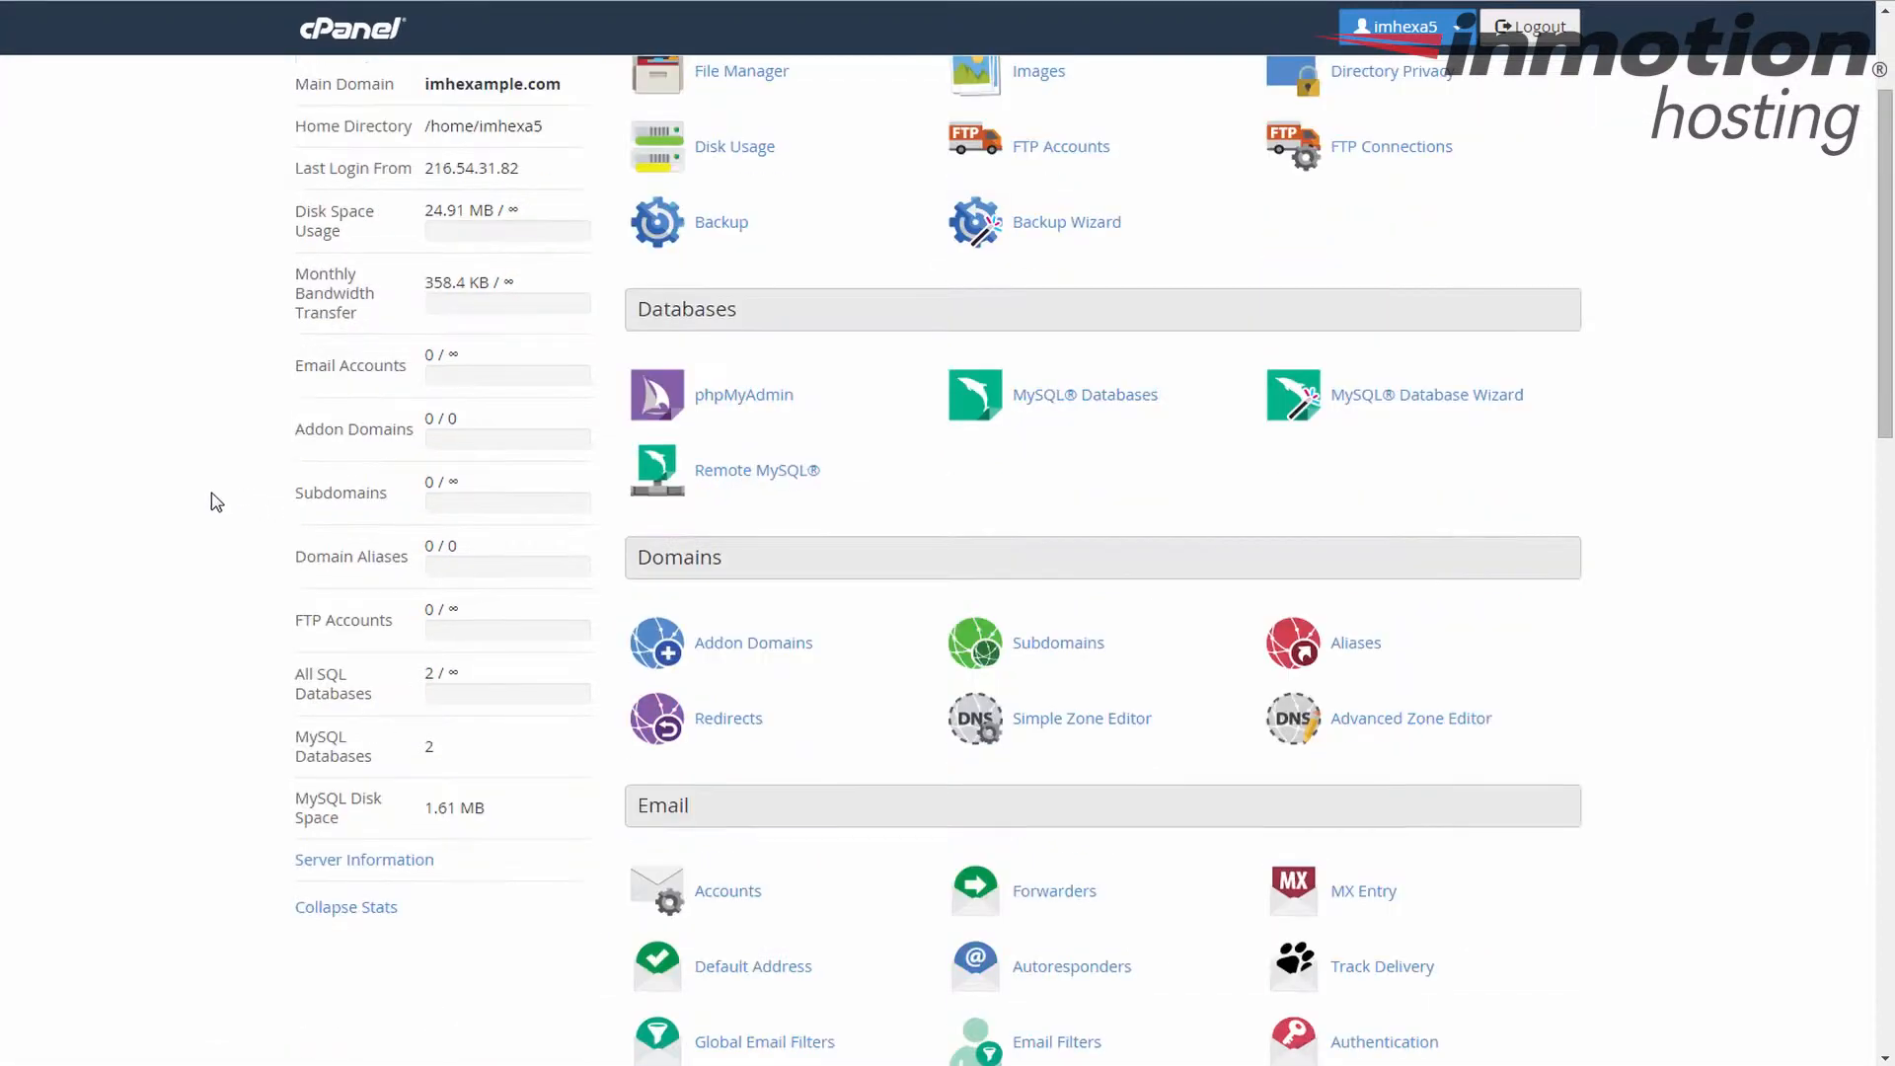
pyautogui.scroll(-3)
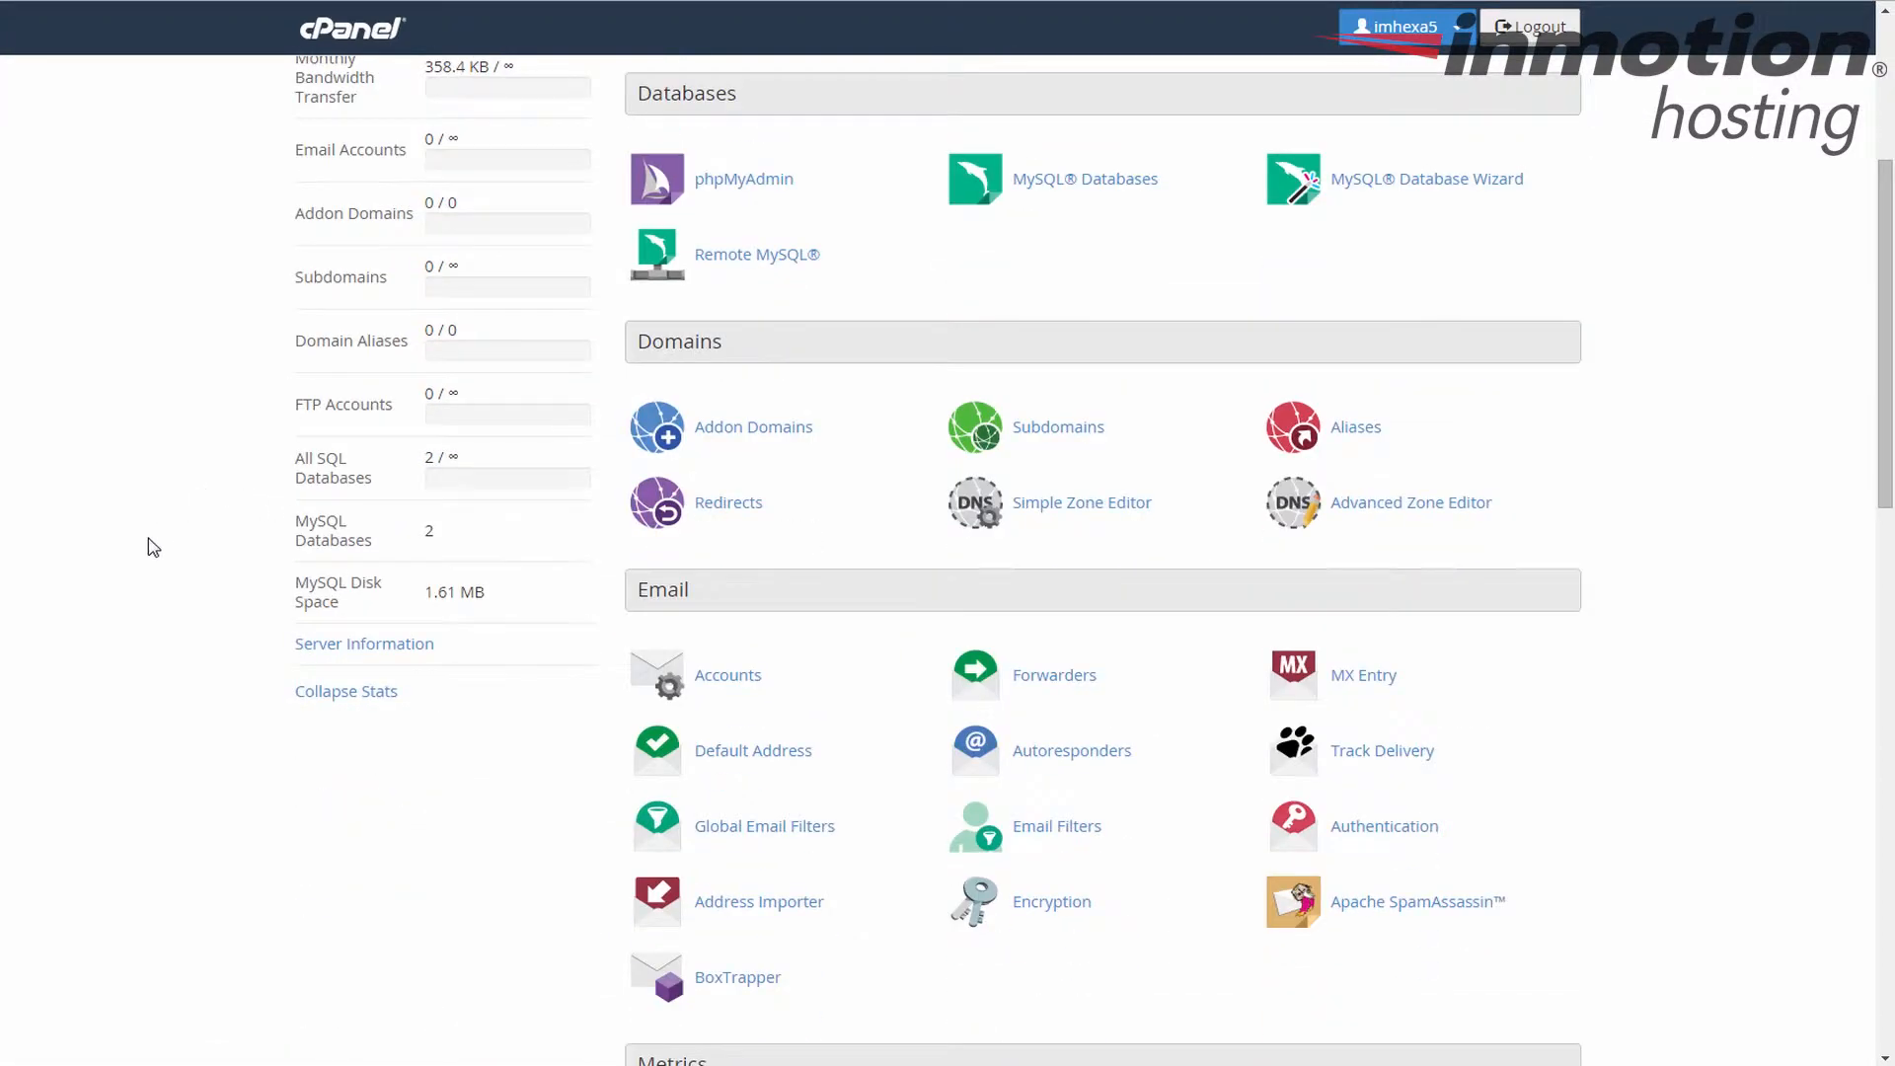
pyautogui.moveTo(175, 593)
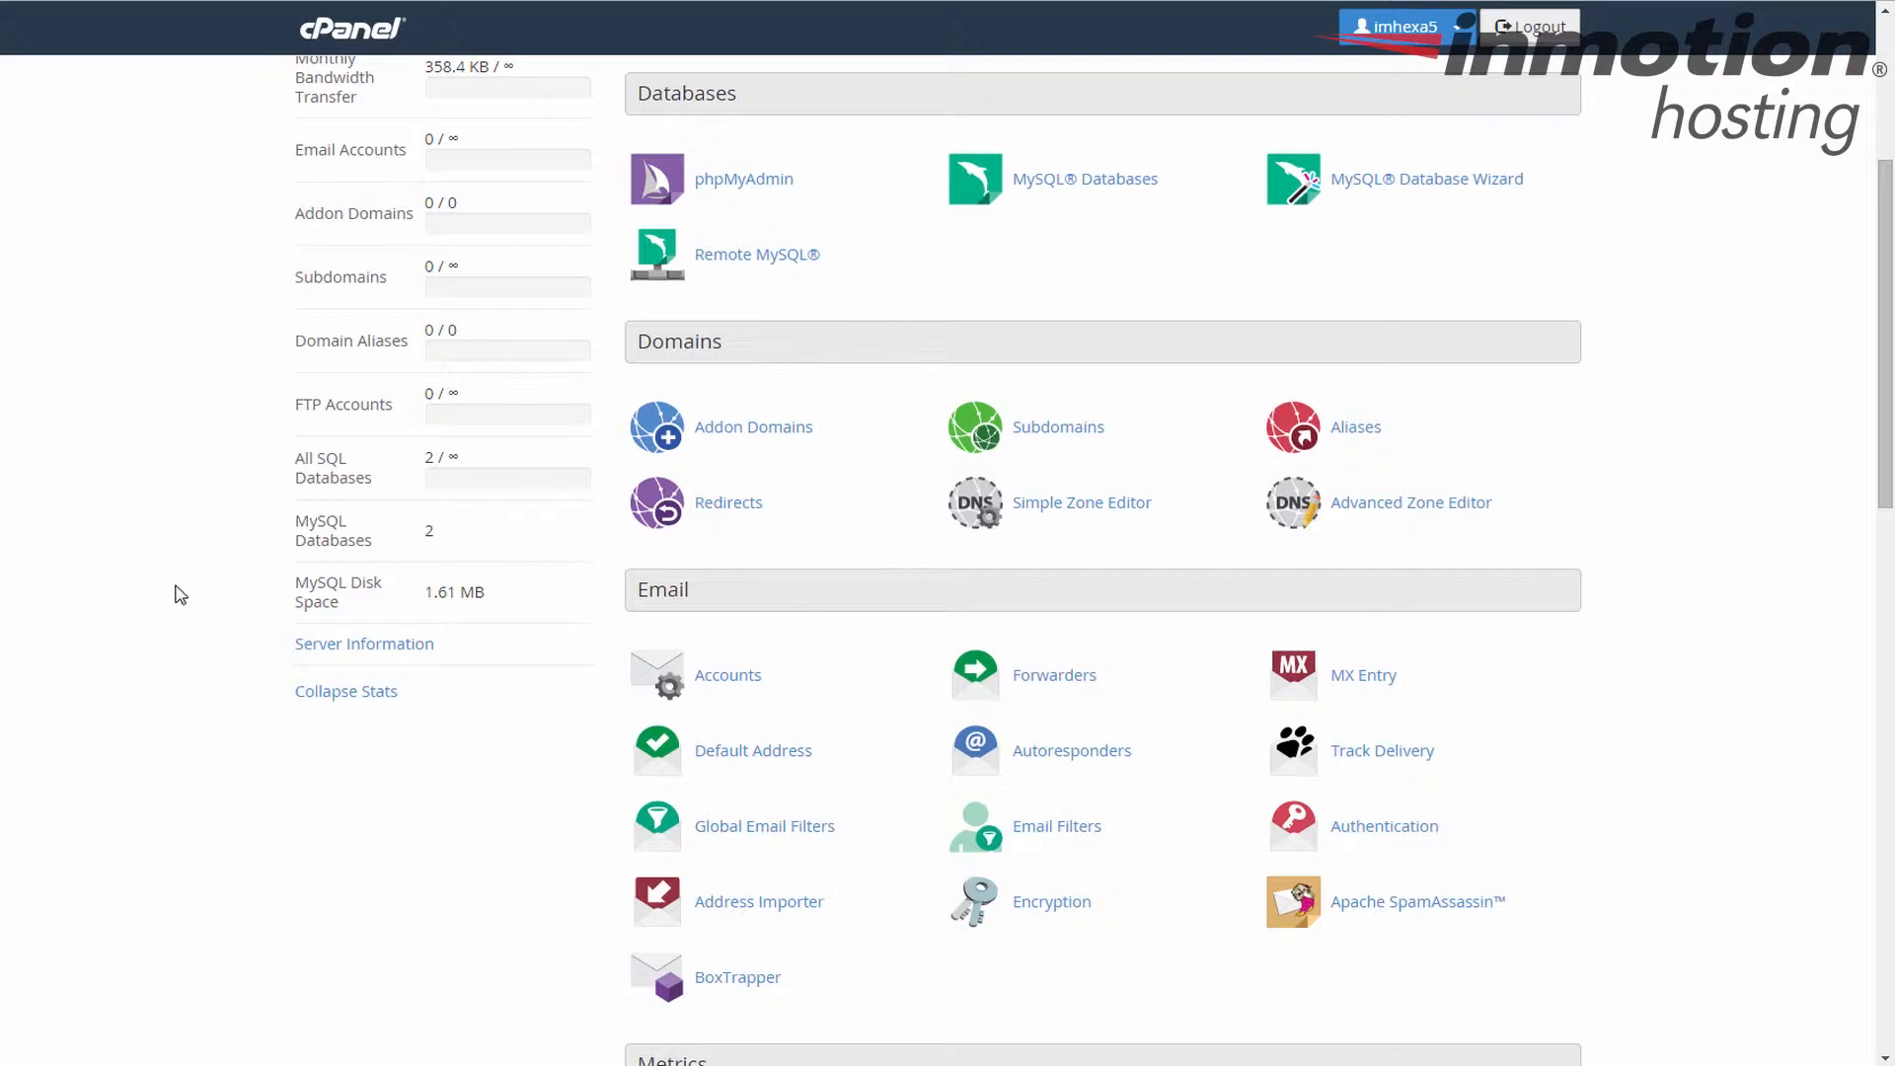
pyautogui.moveTo(364, 643)
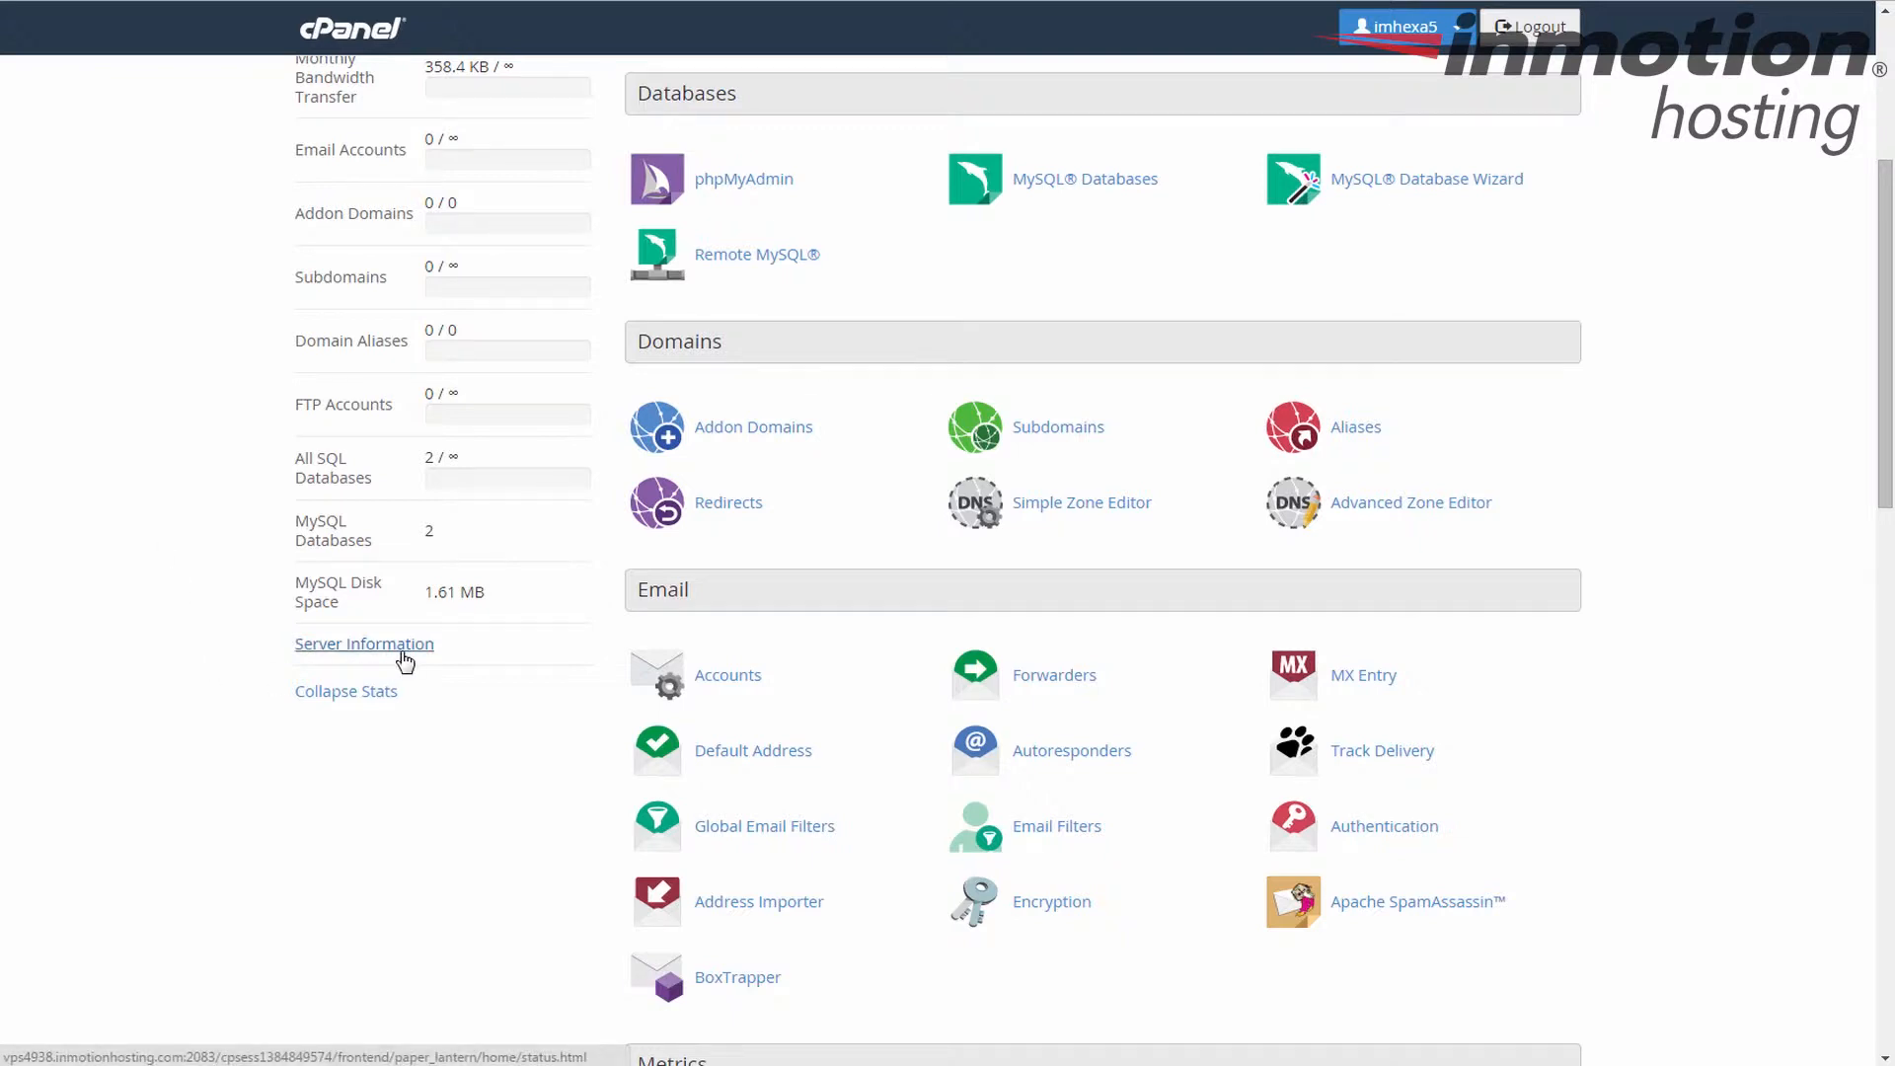
# View Server Information, highlight PHP version 5.6.11, and return to the cPanel home page
pyautogui.click(364, 642)
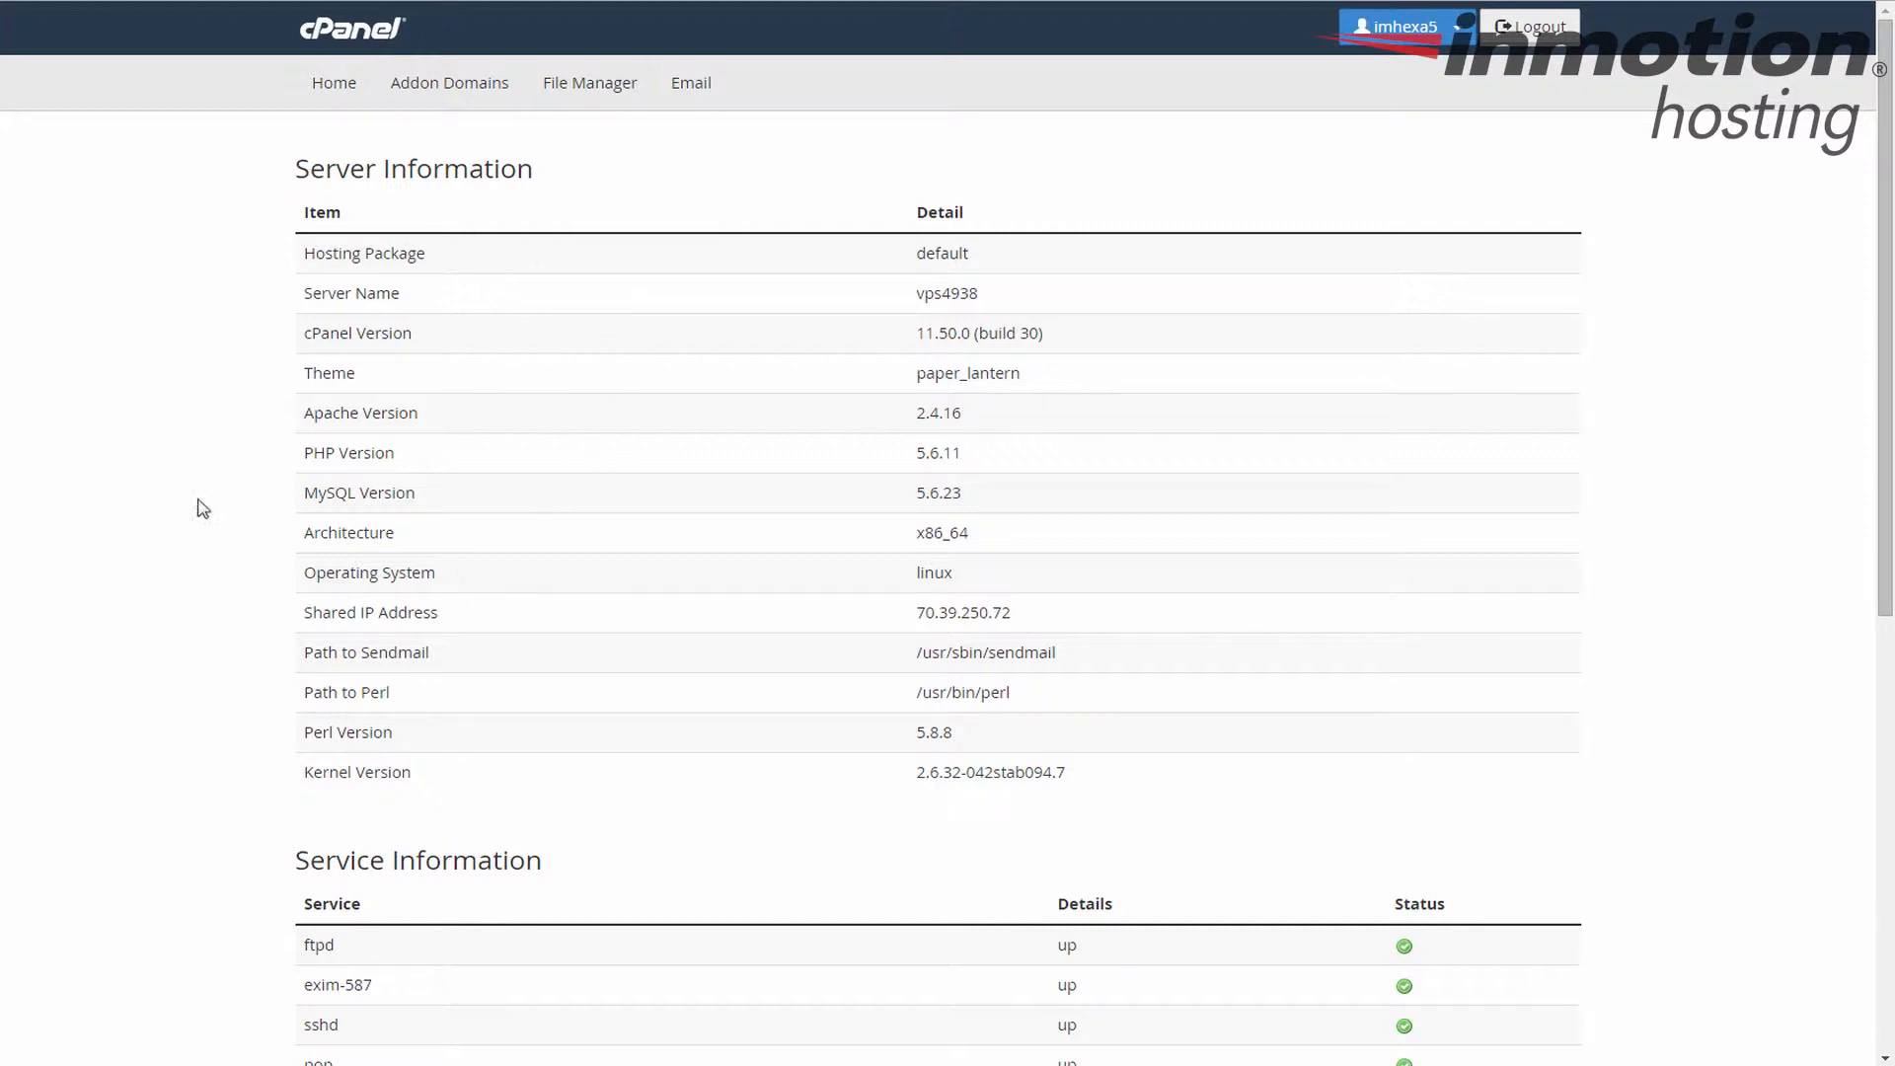
pyautogui.doubleClick(346, 452)
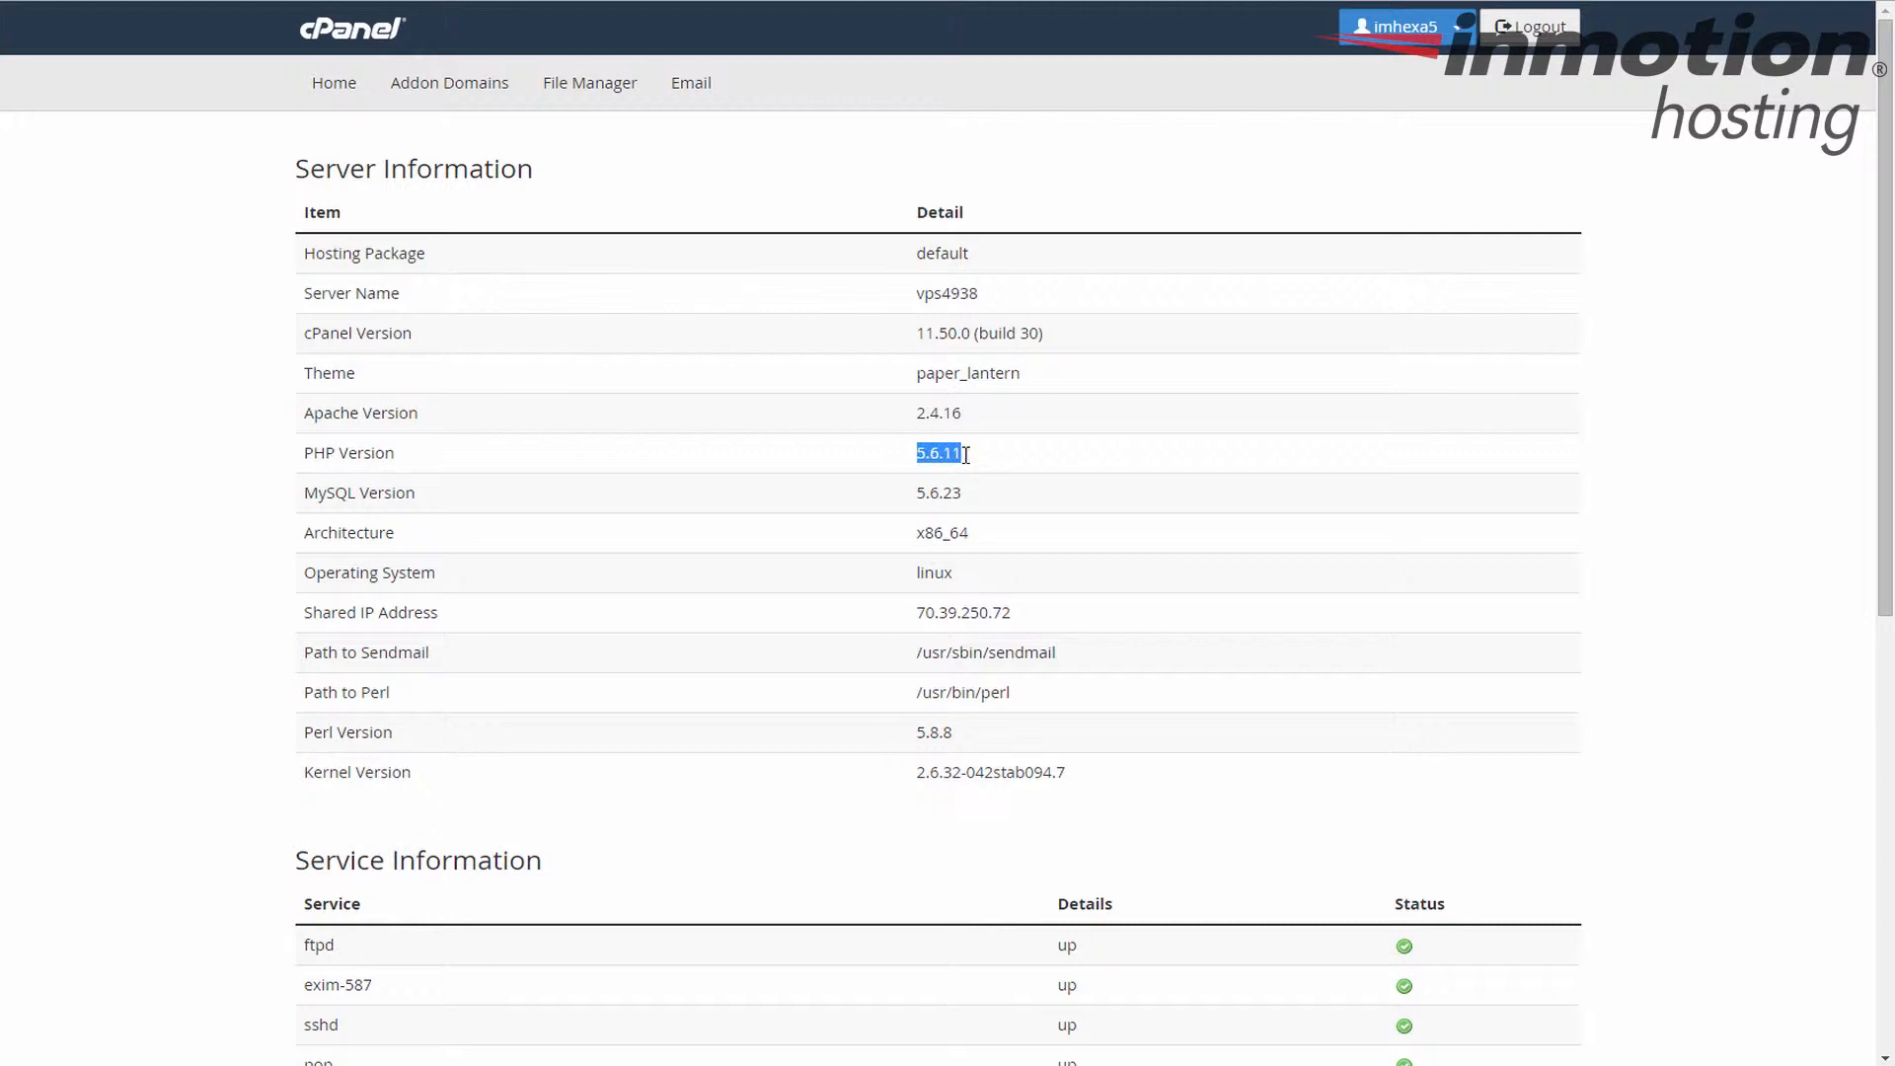
pyautogui.moveTo(1024, 465)
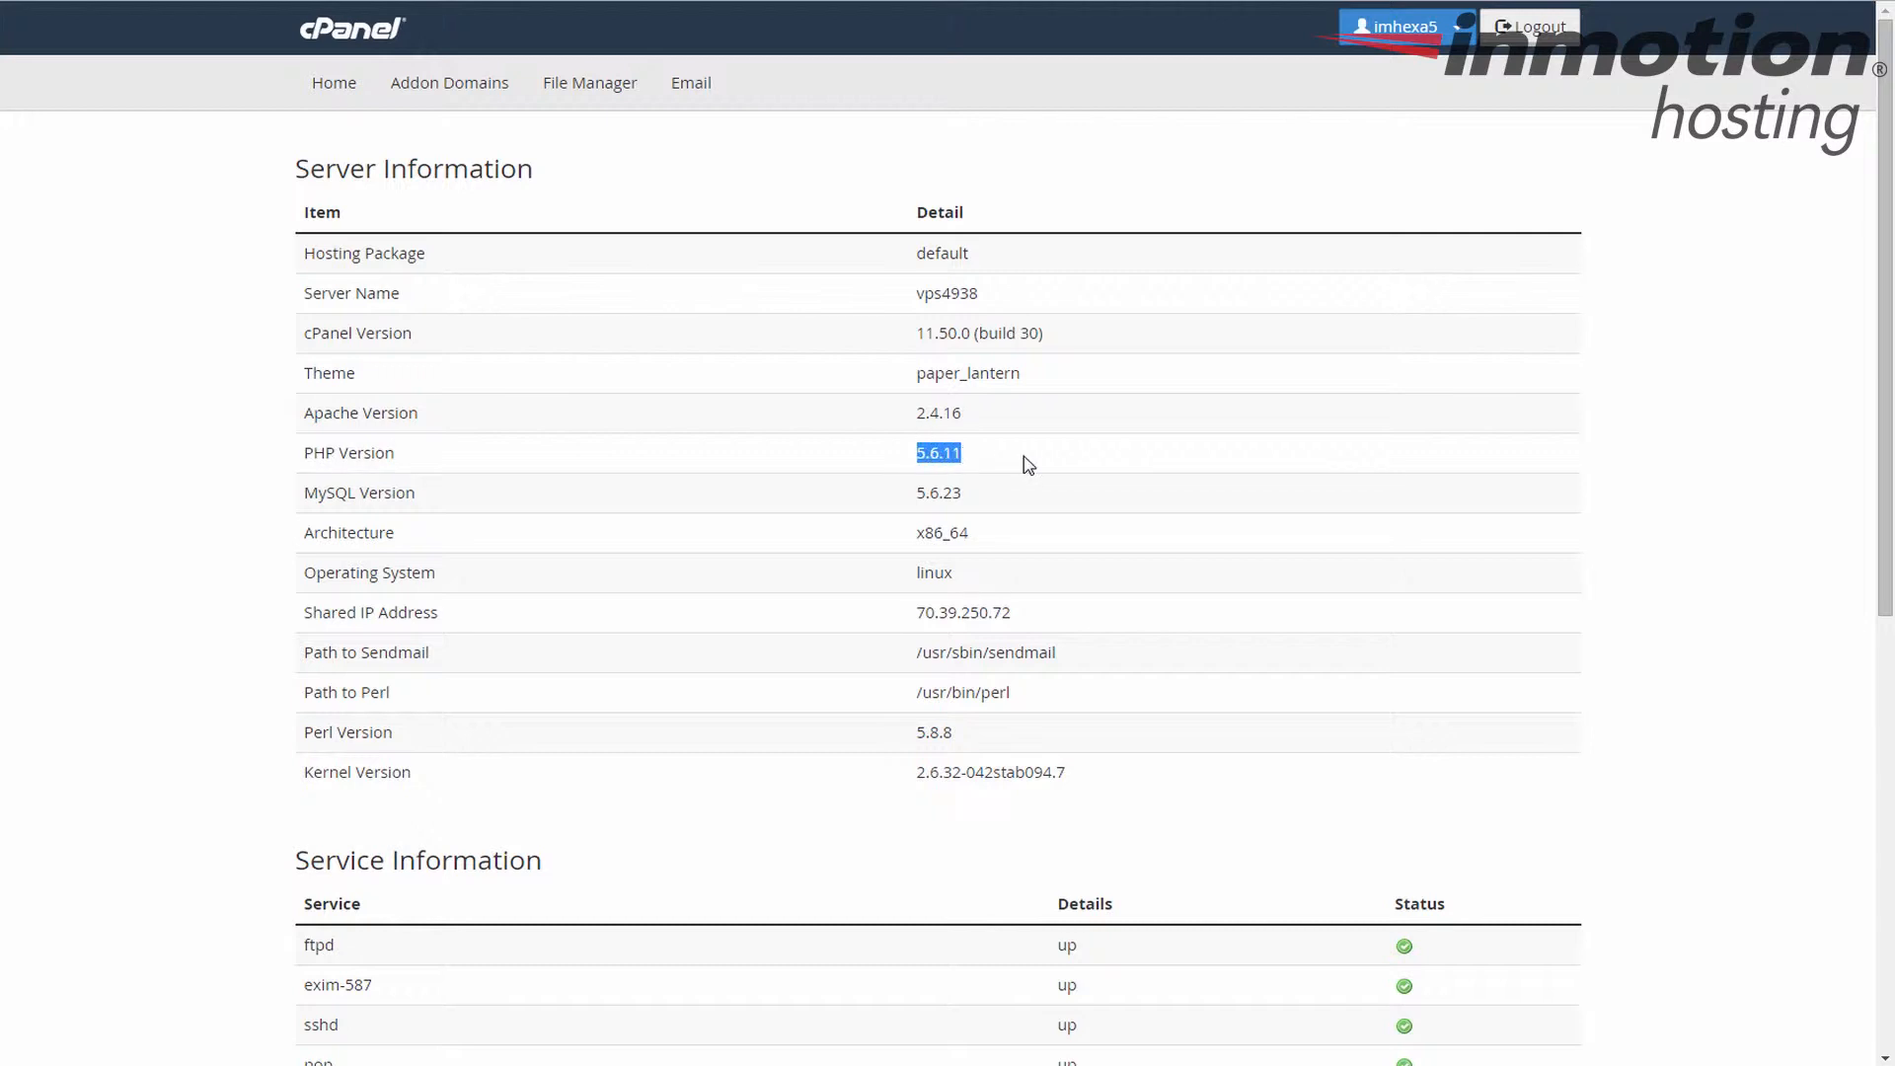
pyautogui.moveTo(334, 82)
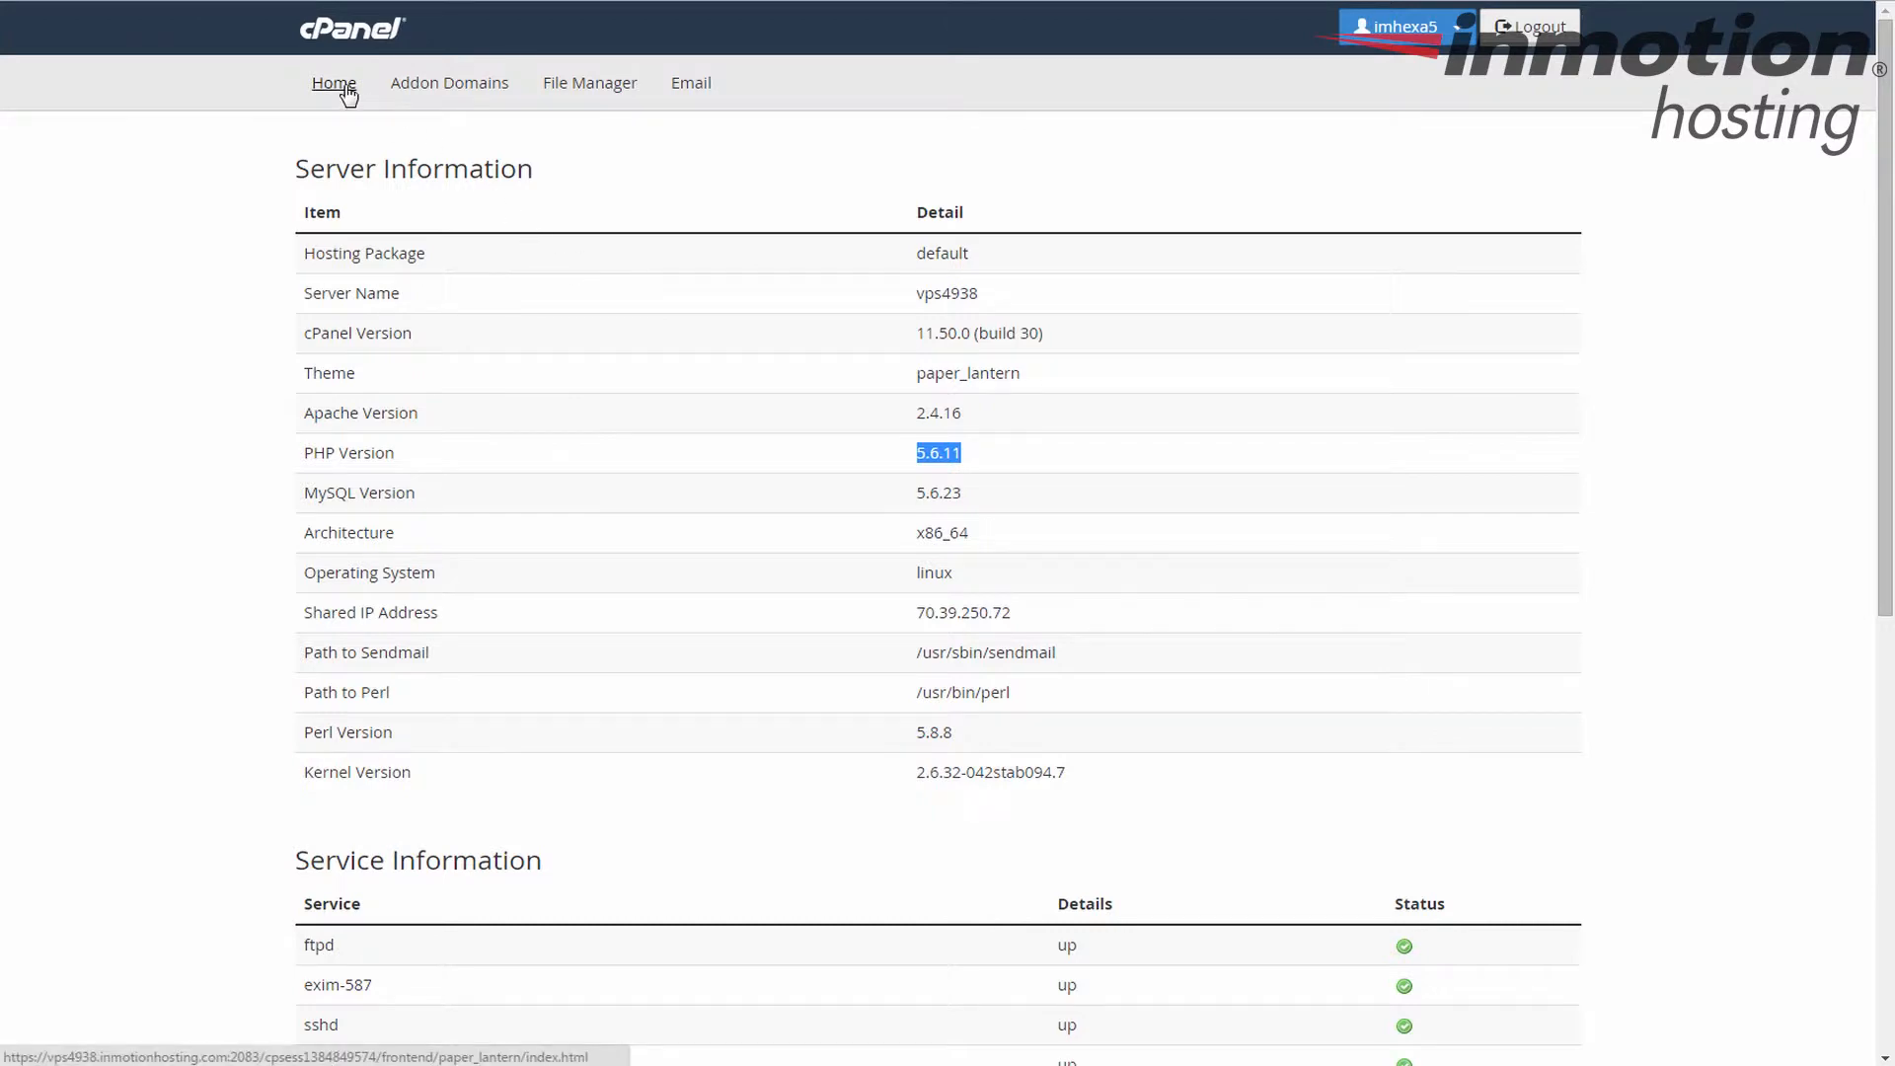
pyautogui.click(335, 82)
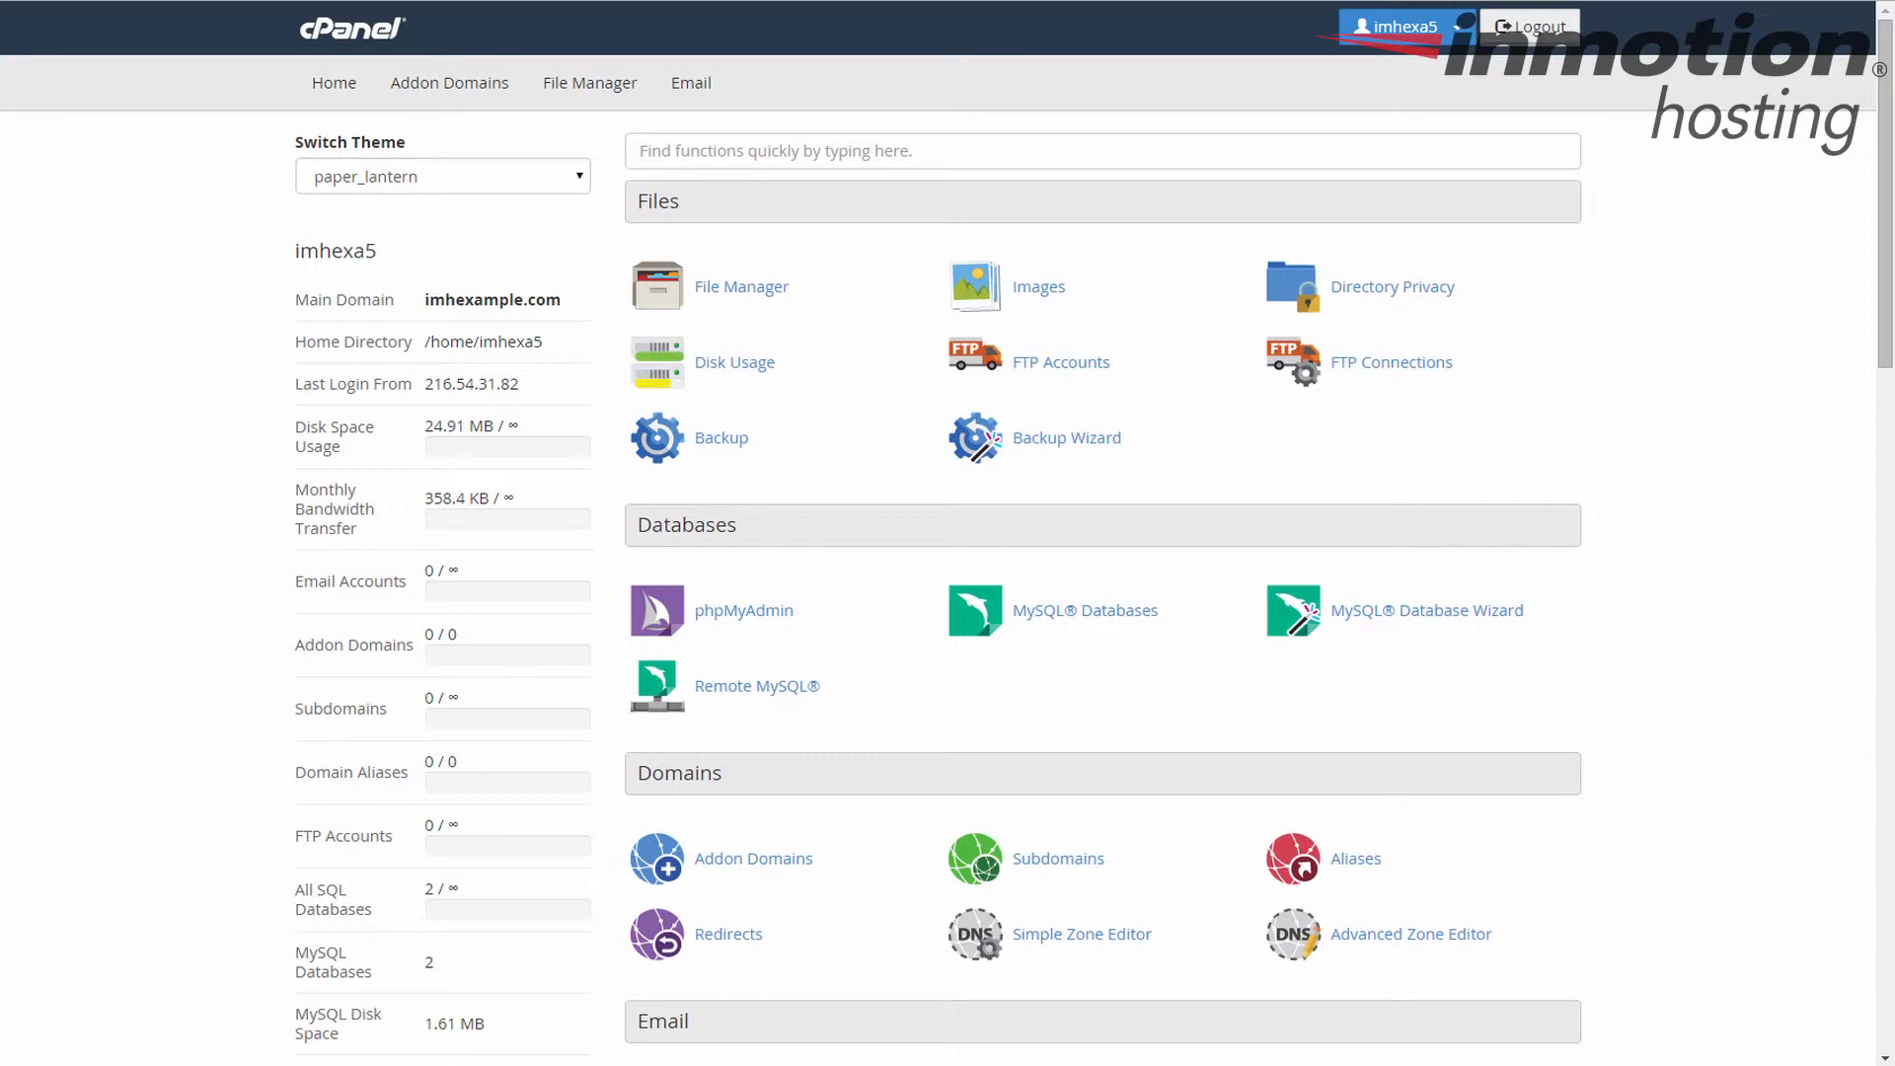
pyautogui.moveTo(233, 554)
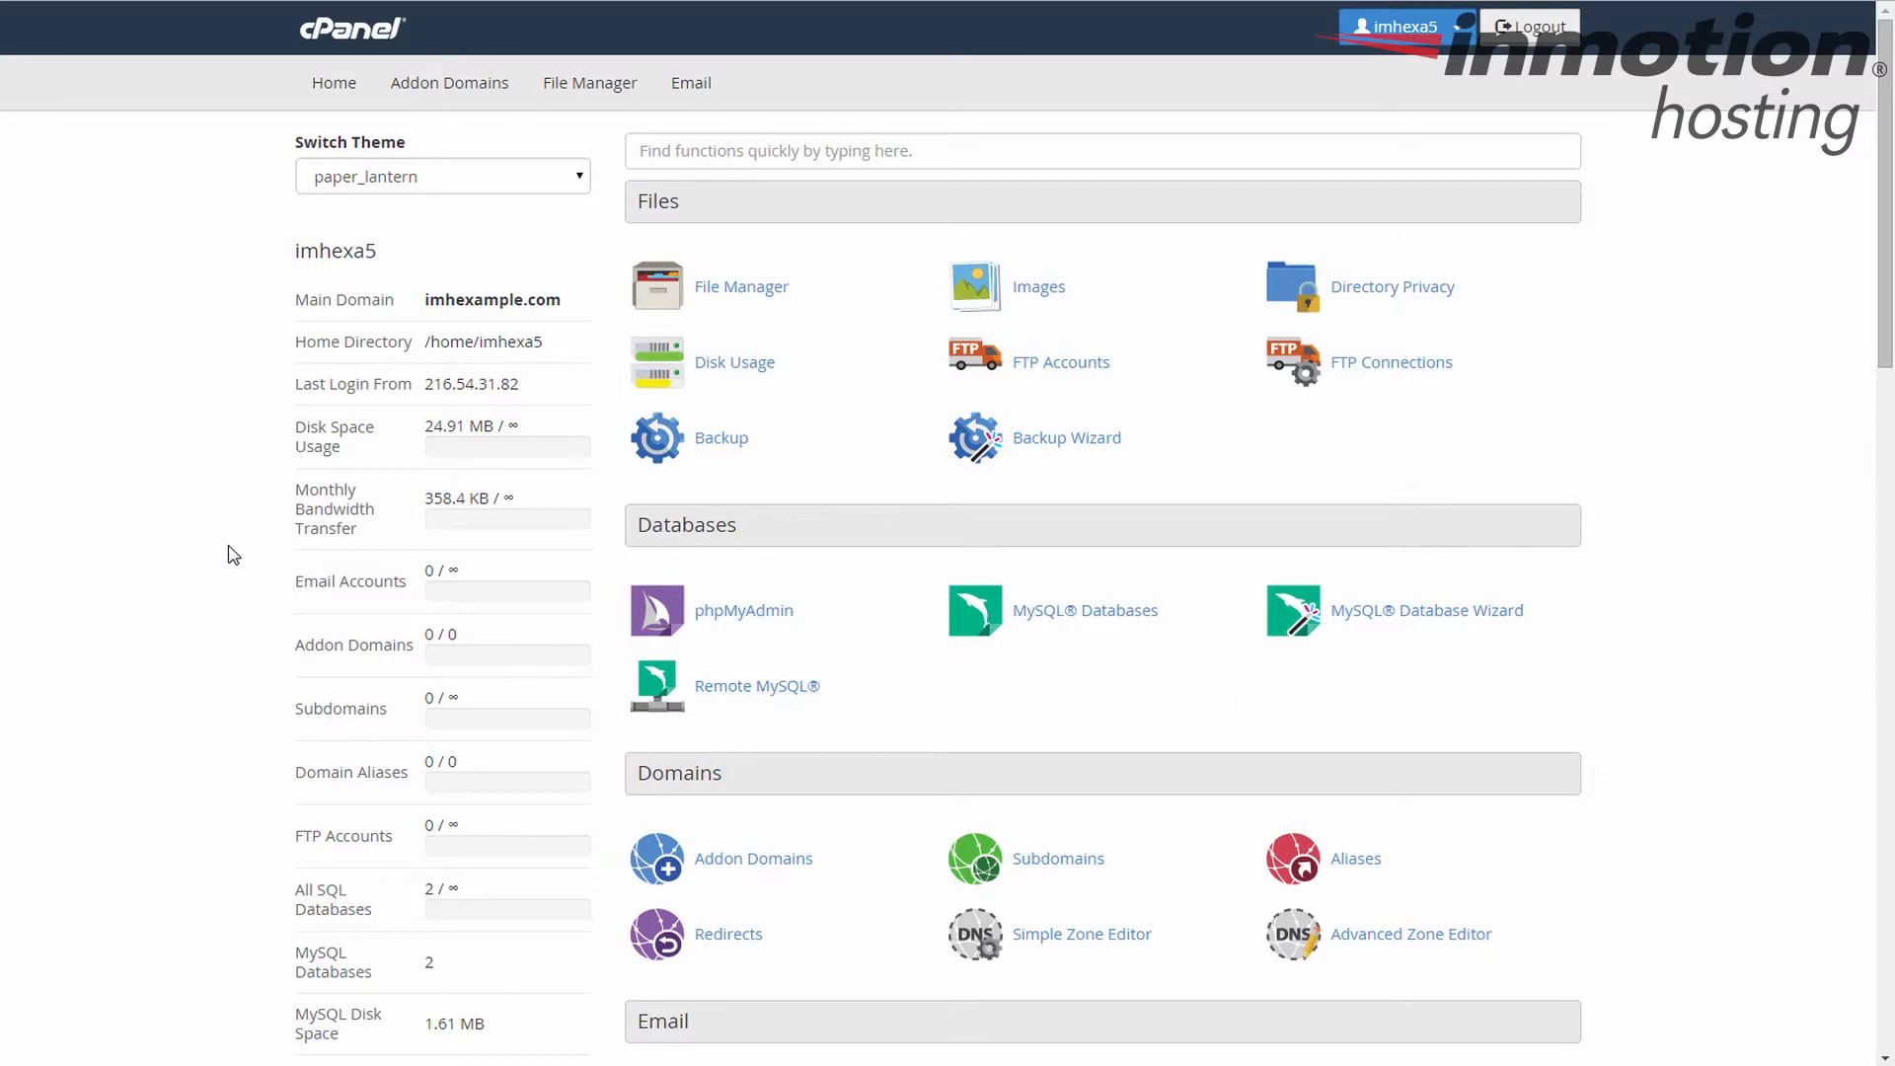
# Scroll down through the expanded account stats on the paper_lantern home page
pyautogui.scroll(-3)
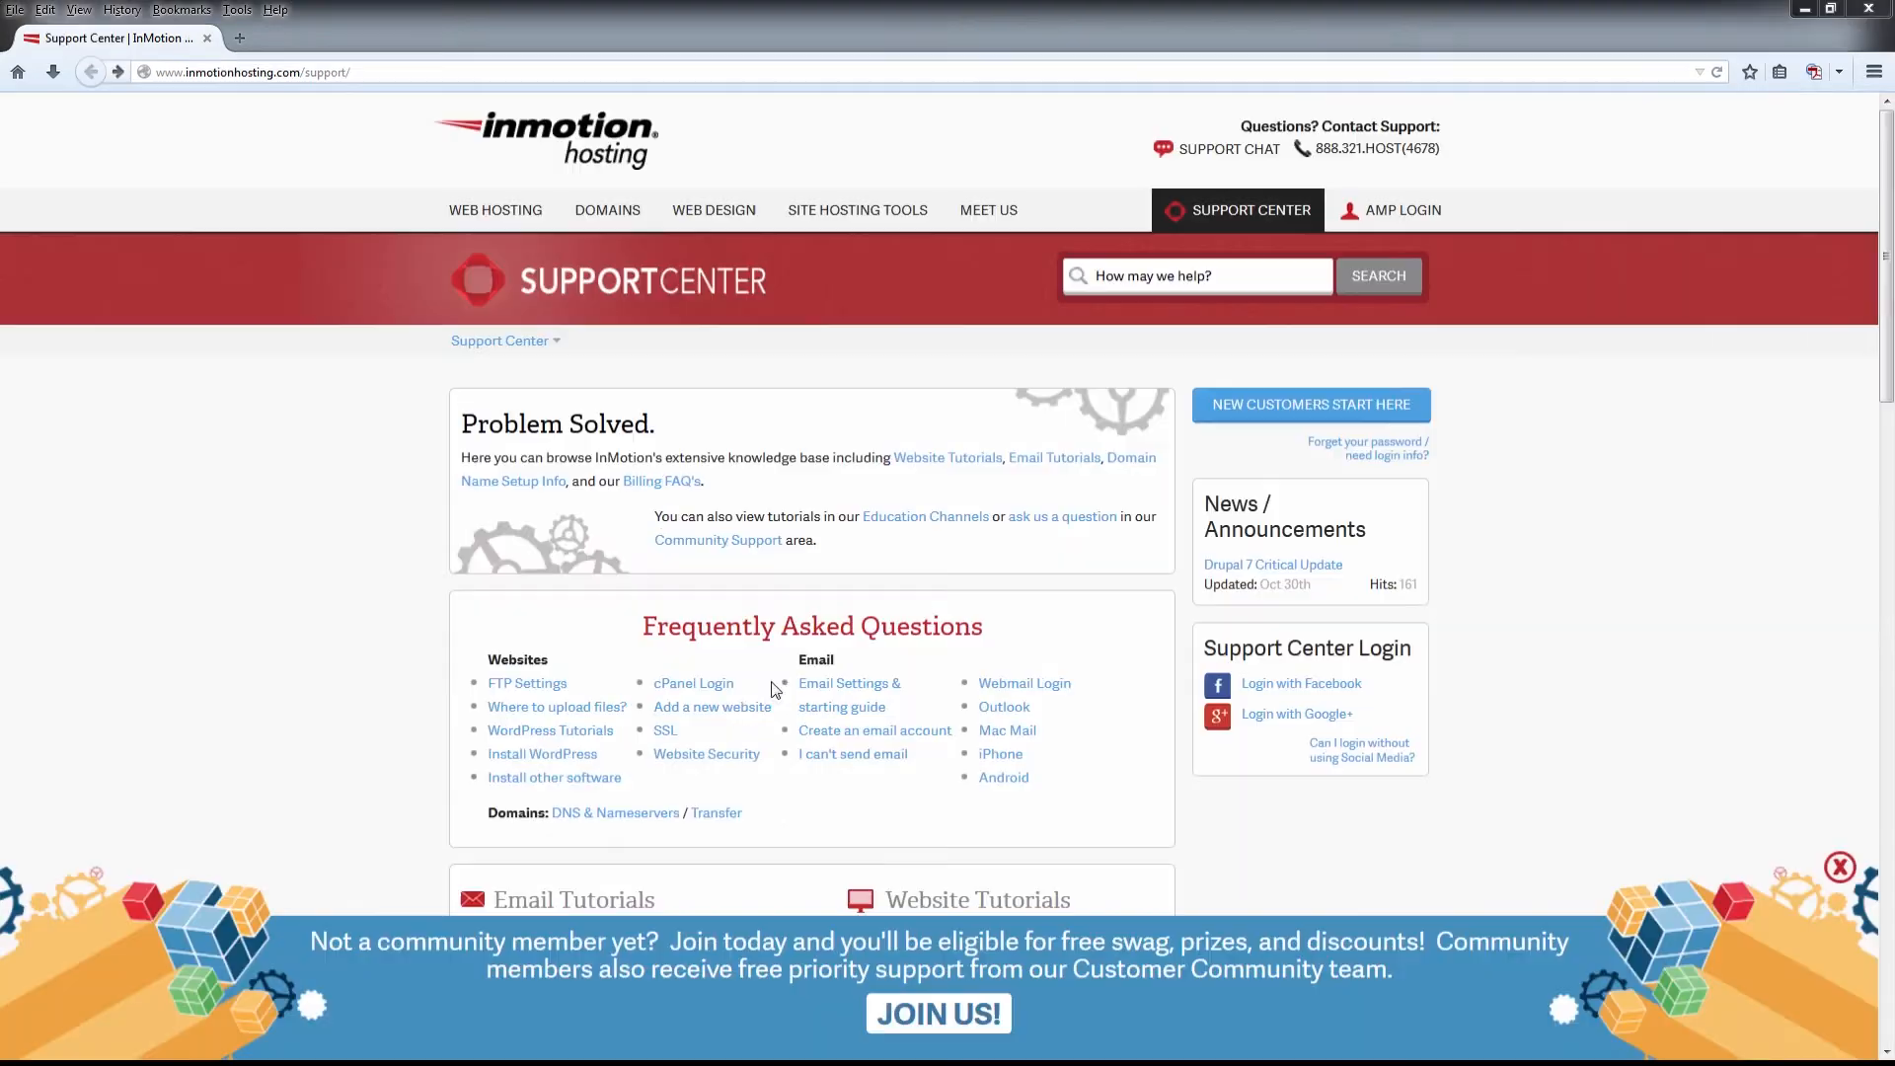
# Log in to the InMotion Support Center using Facebook
pyautogui.click(1299, 683)
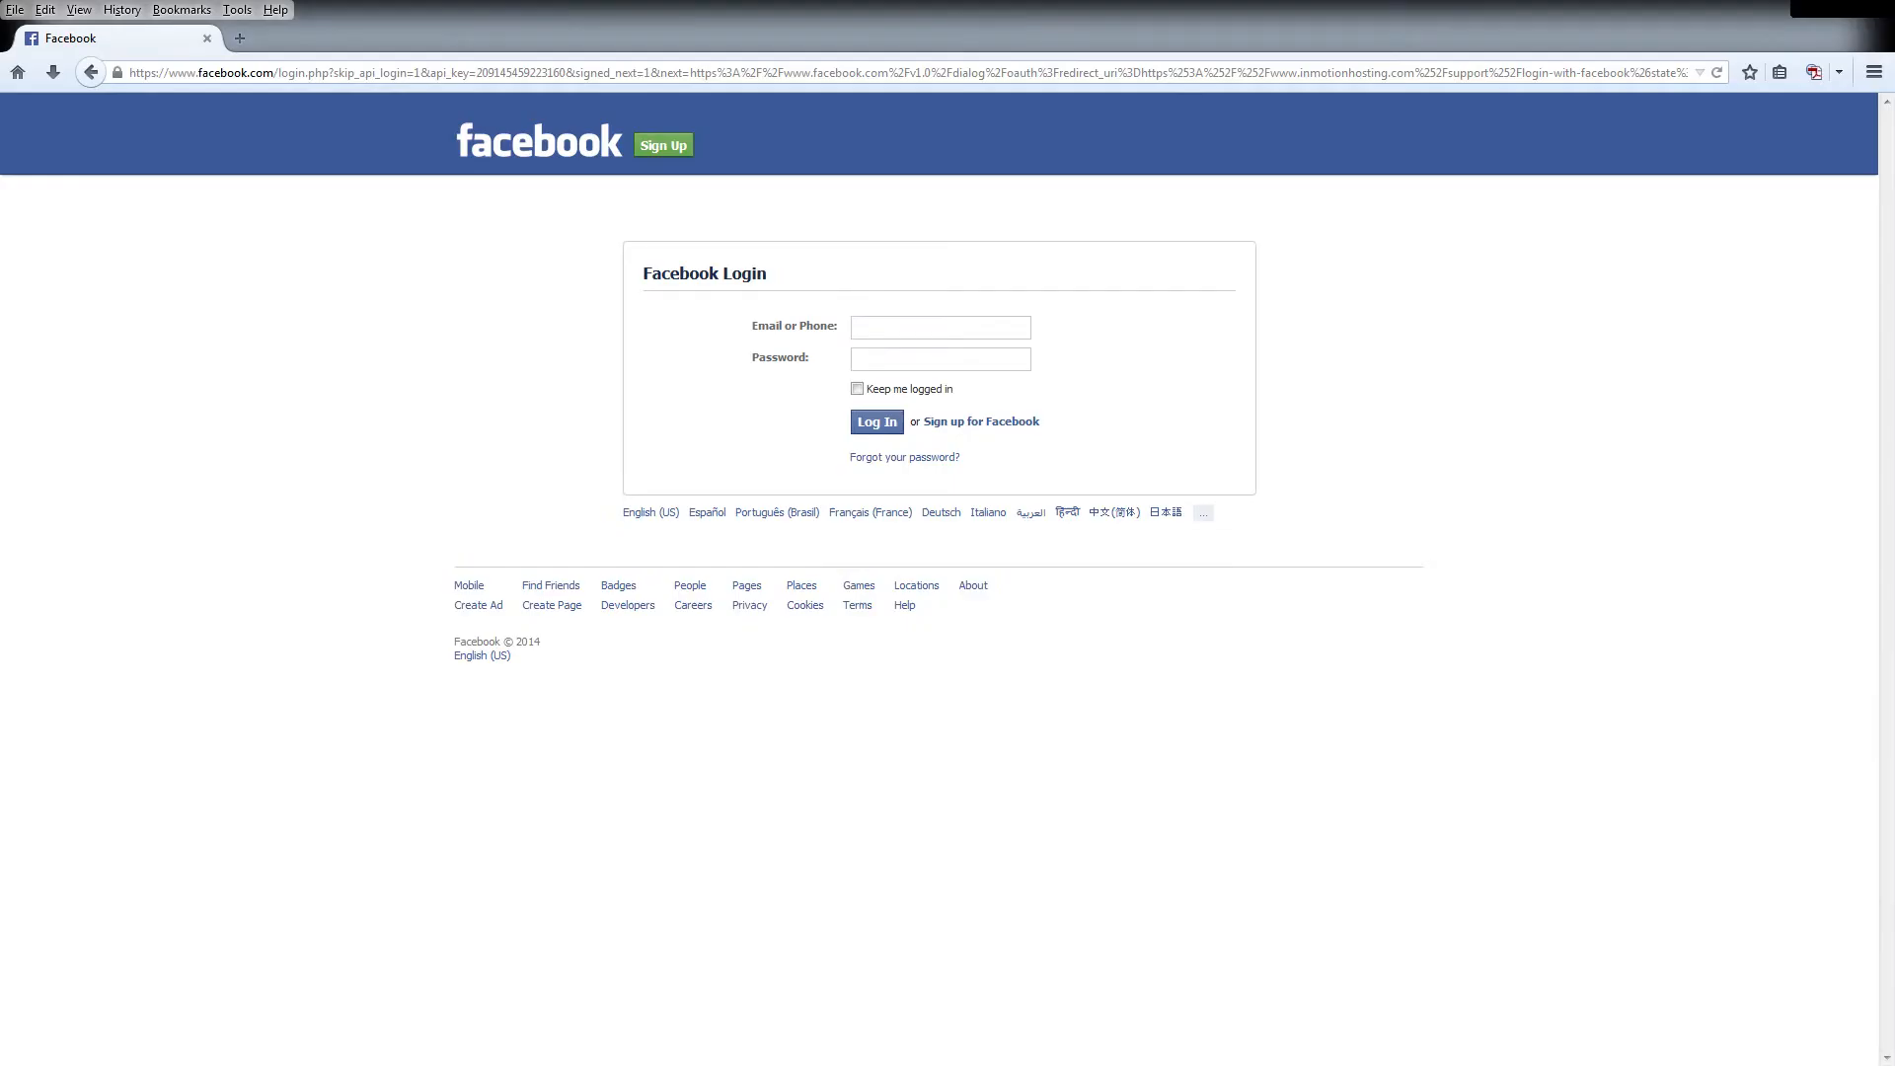